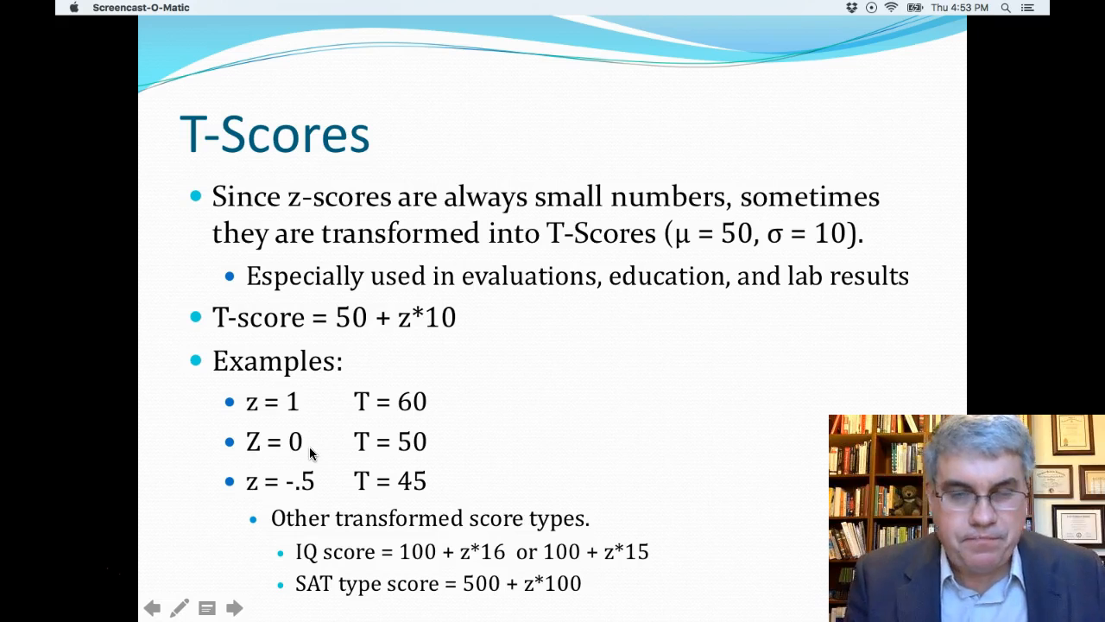
pyautogui.moveTo(203, 362)
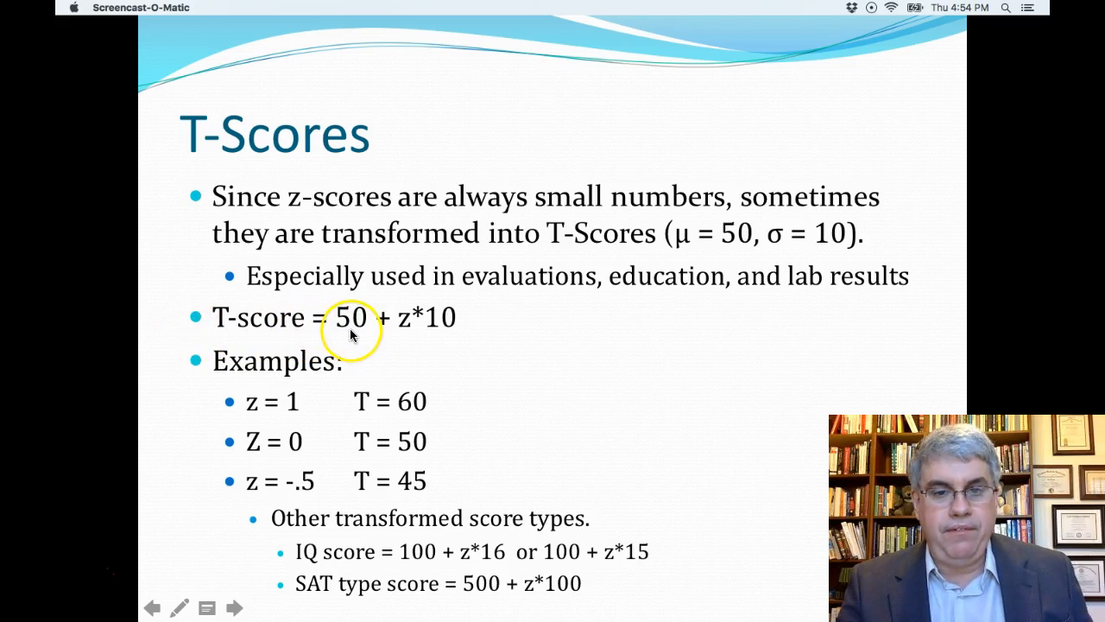
pyautogui.moveTo(598, 333)
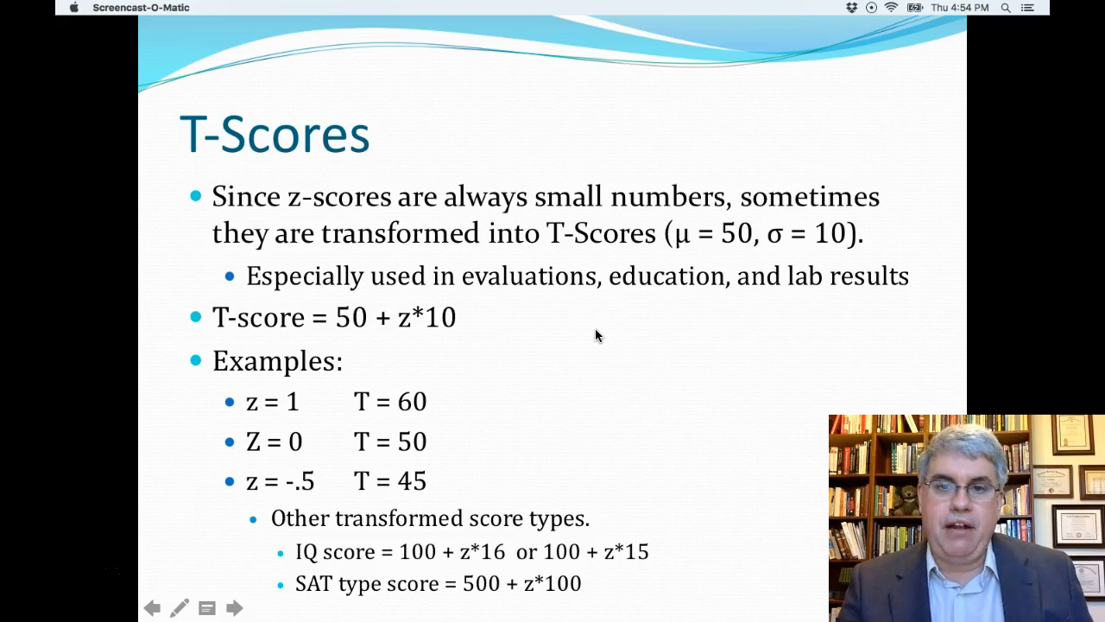
pyautogui.moveTo(594, 332)
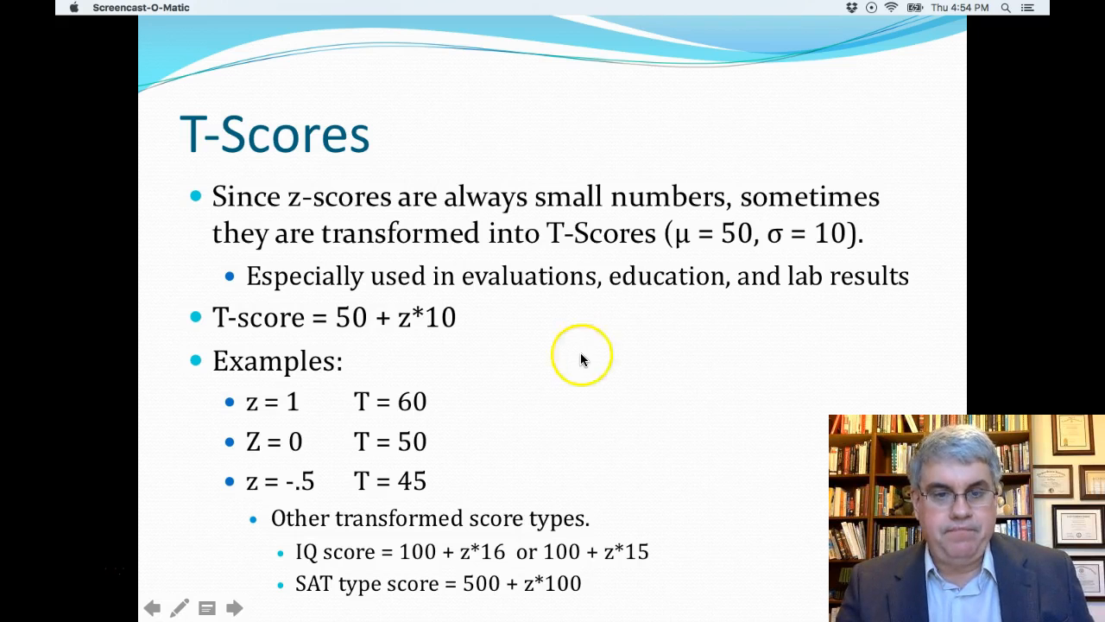
pyautogui.moveTo(214, 410)
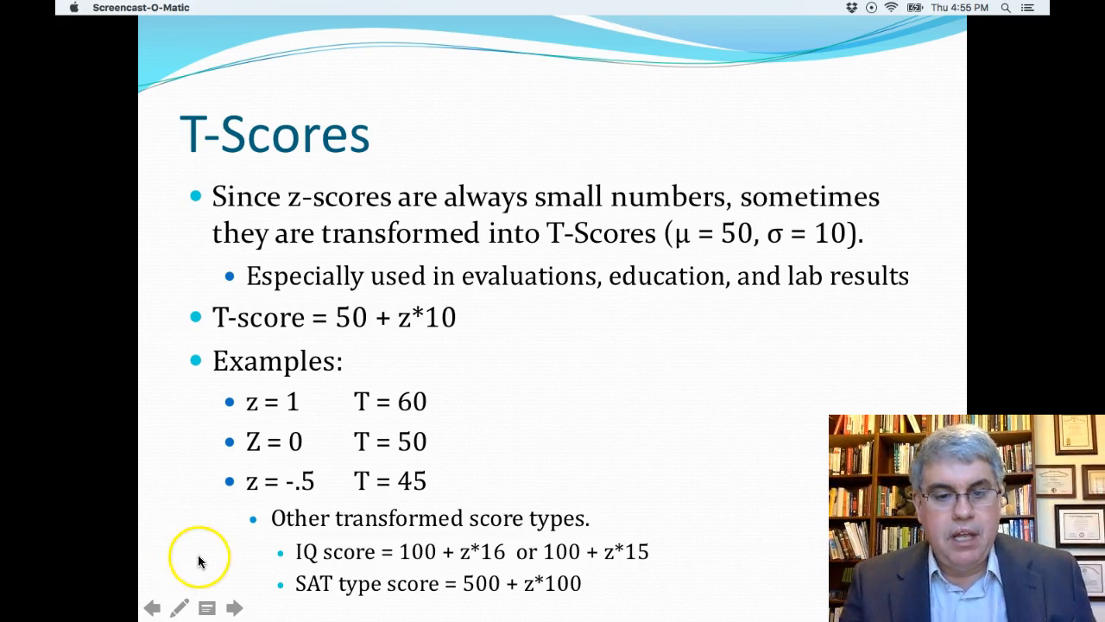
pyautogui.moveTo(190, 551)
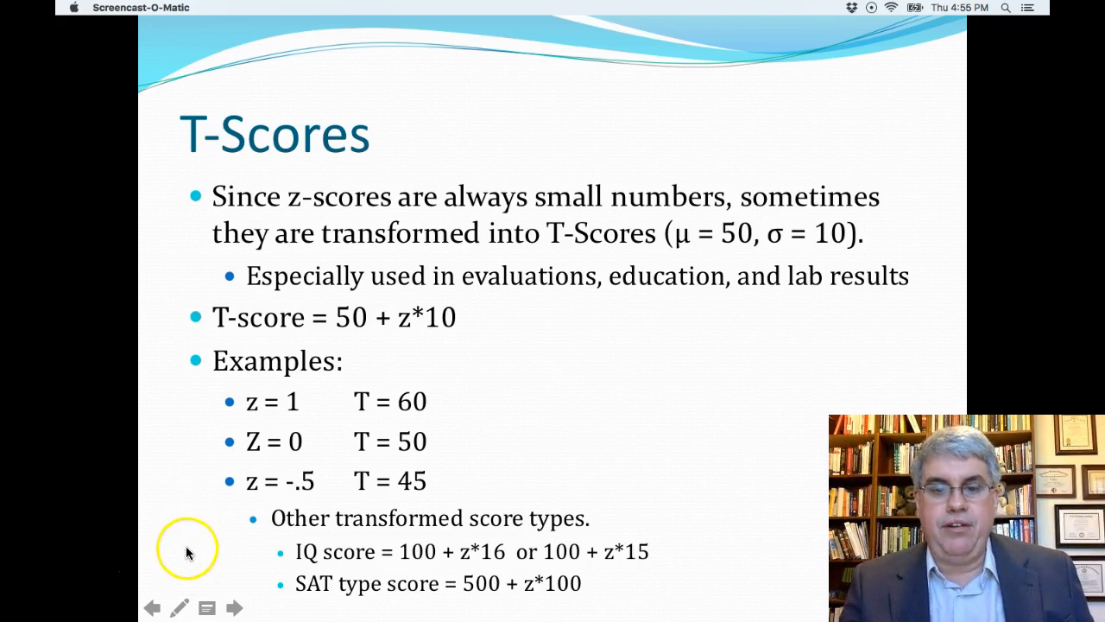
pyautogui.moveTo(203, 527)
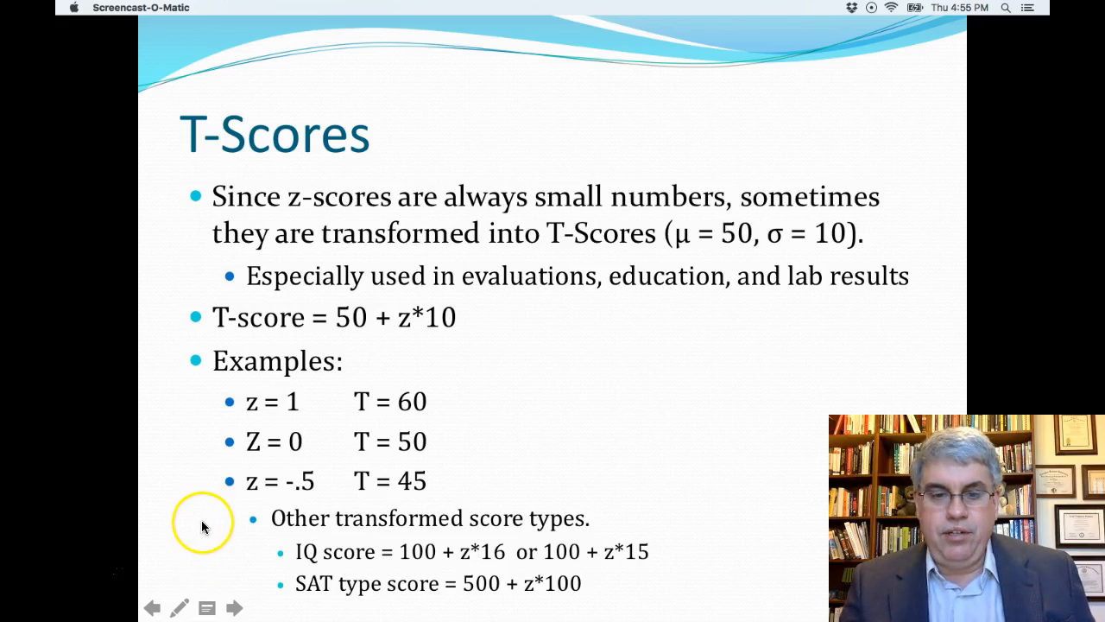
pyautogui.moveTo(503, 607)
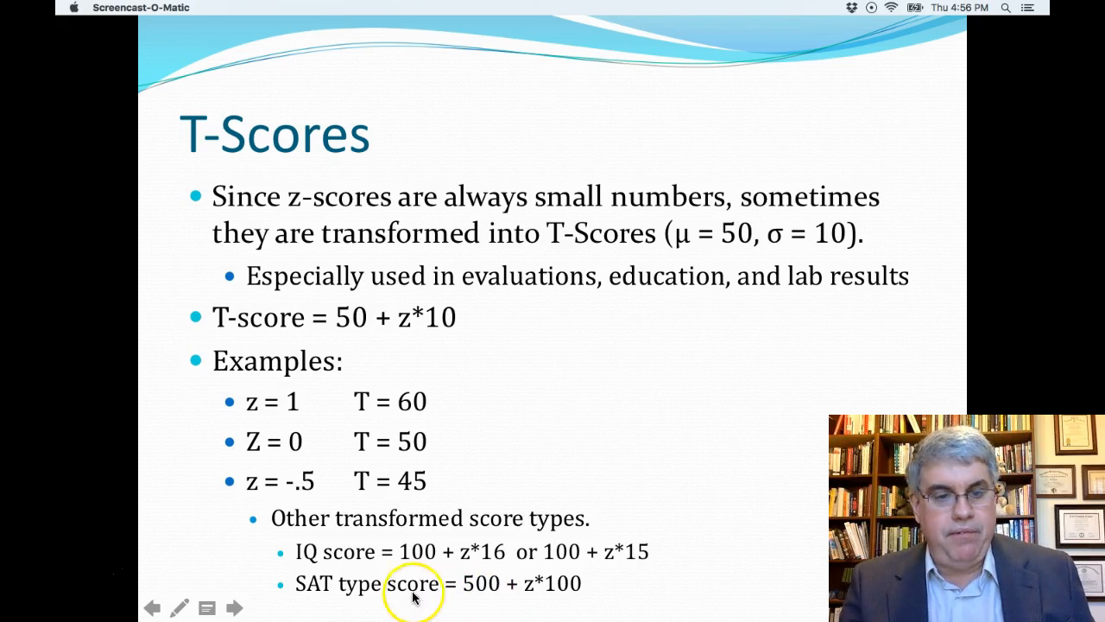
pyautogui.moveTo(395, 572)
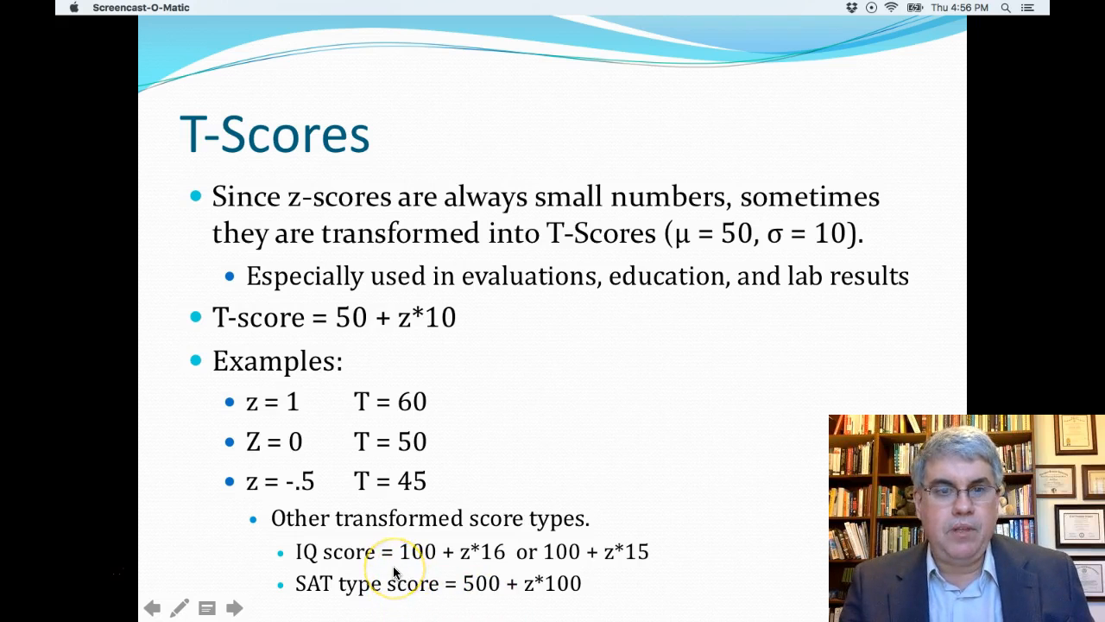
pyautogui.moveTo(591, 481)
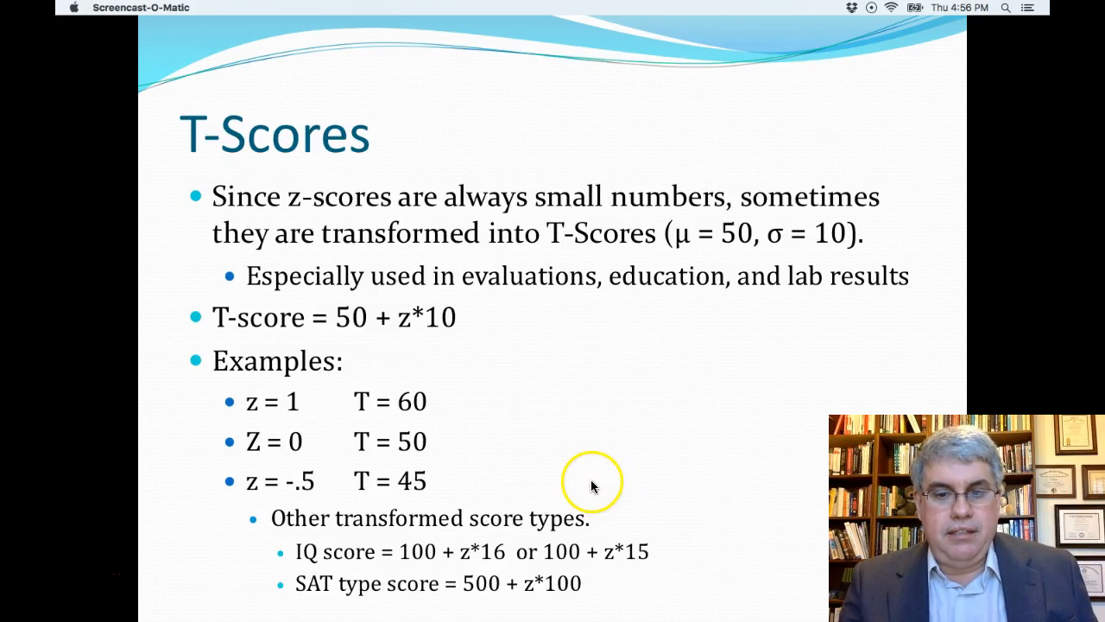
# Step: Advance to slide 27, Normalized Weighted Averages, and exit the slideshow
pyautogui.press('right')
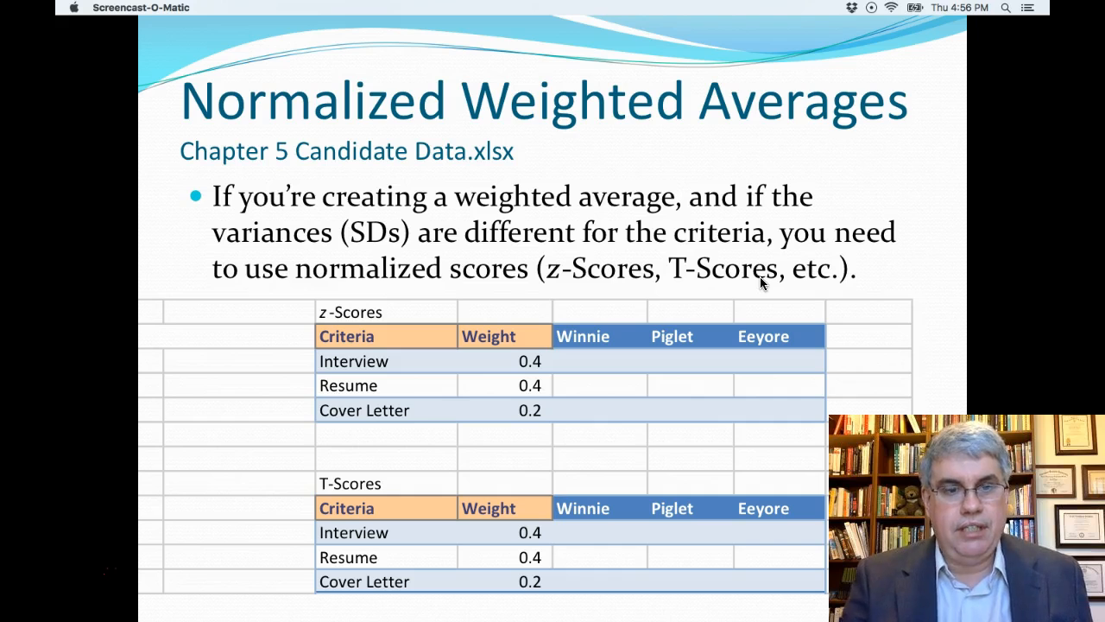
pyautogui.click(725, 311)
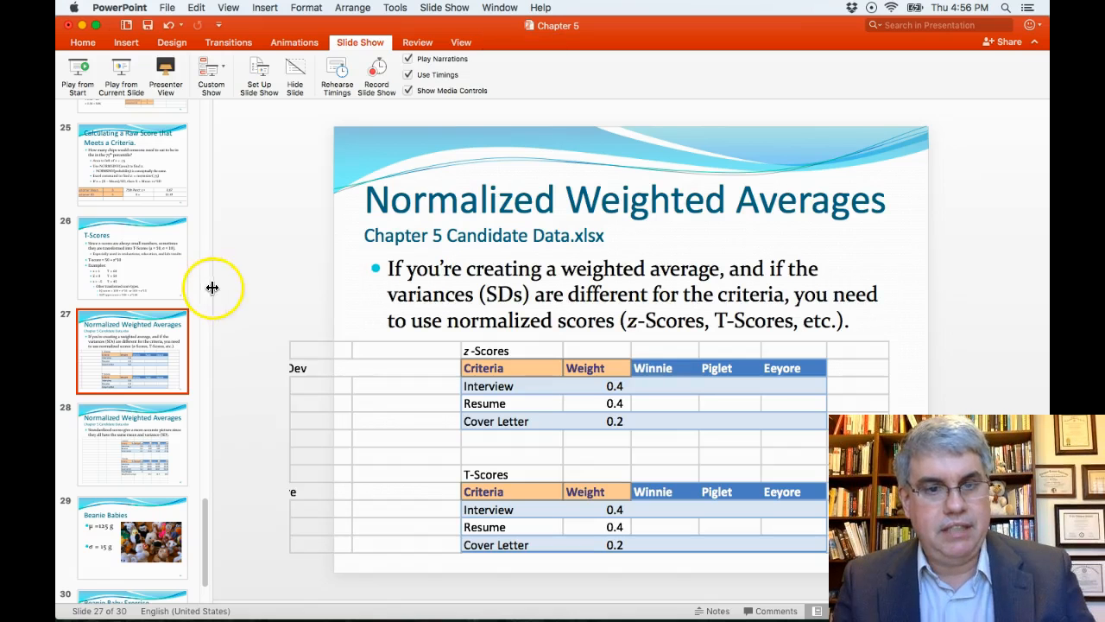
# Step: Switch to the Chapter 5 Candidate Data worksheet showing raw scores, means and SDs
pyautogui.click(400, 383)
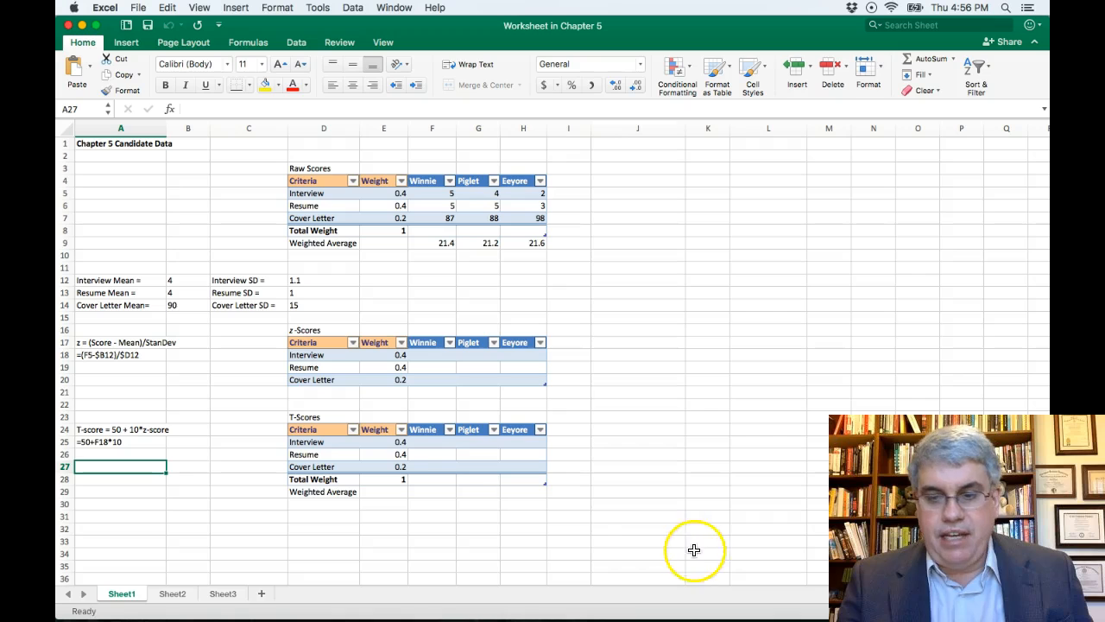
pyautogui.moveTo(512, 274)
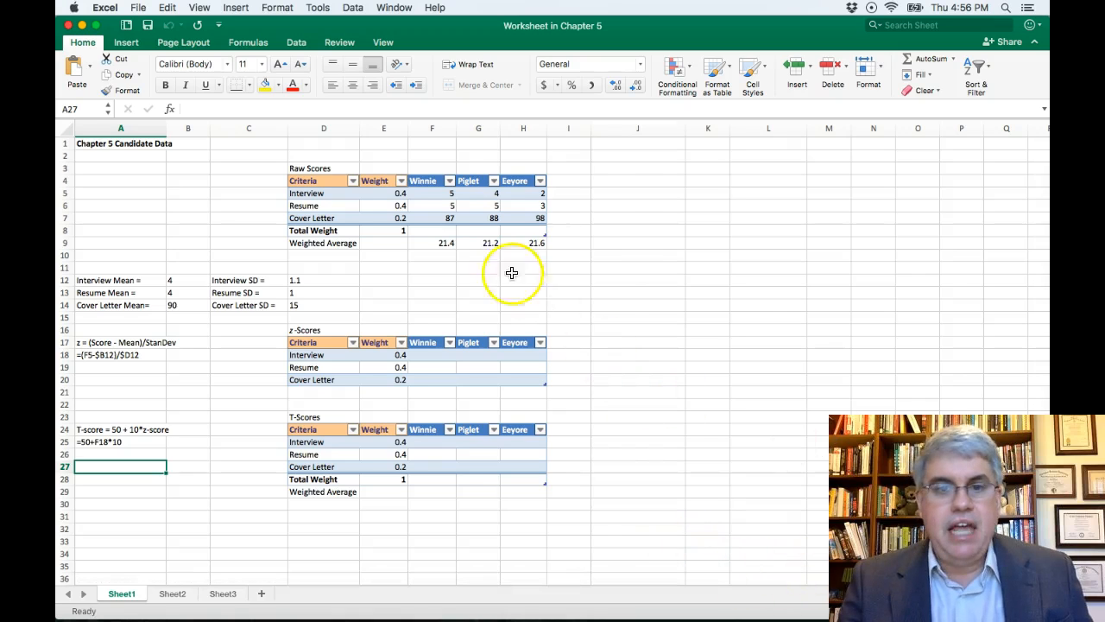
pyautogui.moveTo(286, 193)
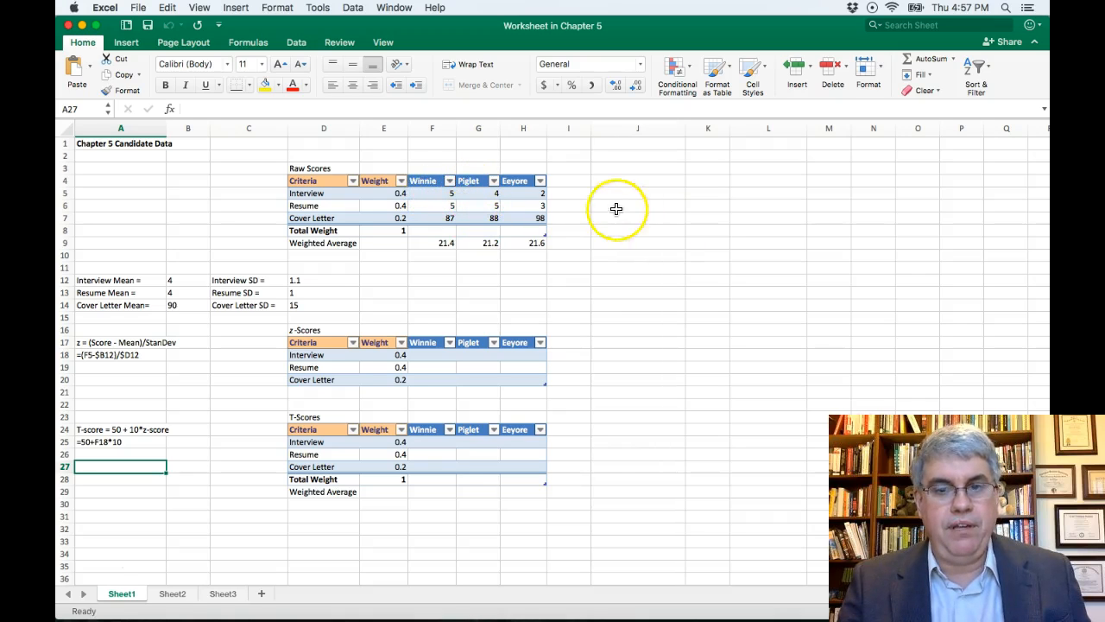
pyautogui.moveTo(570, 206)
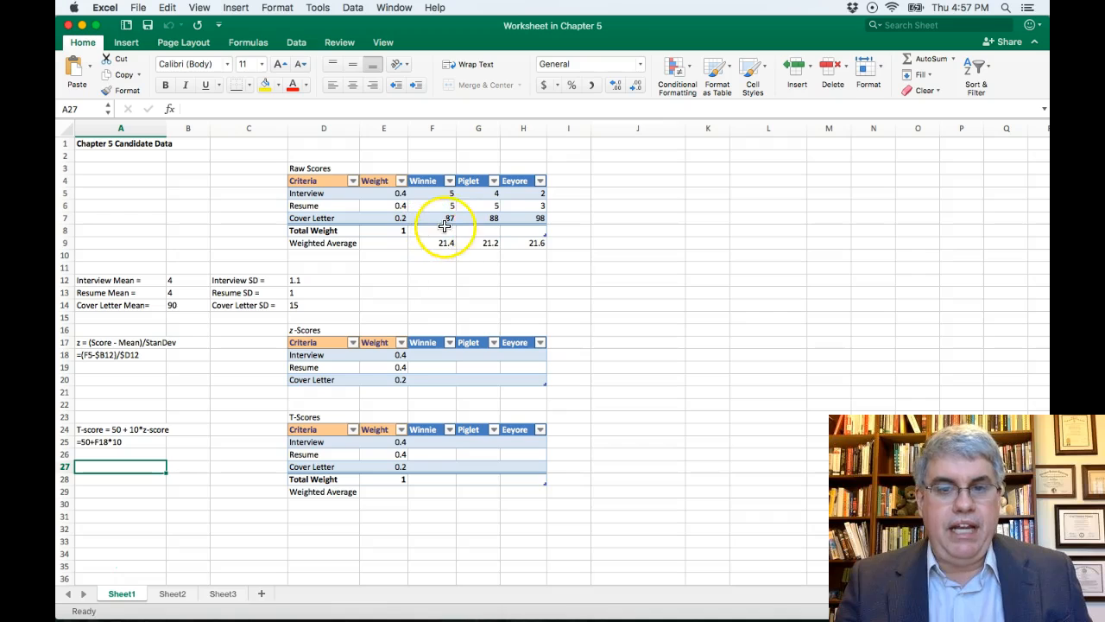
pyautogui.moveTo(495, 226)
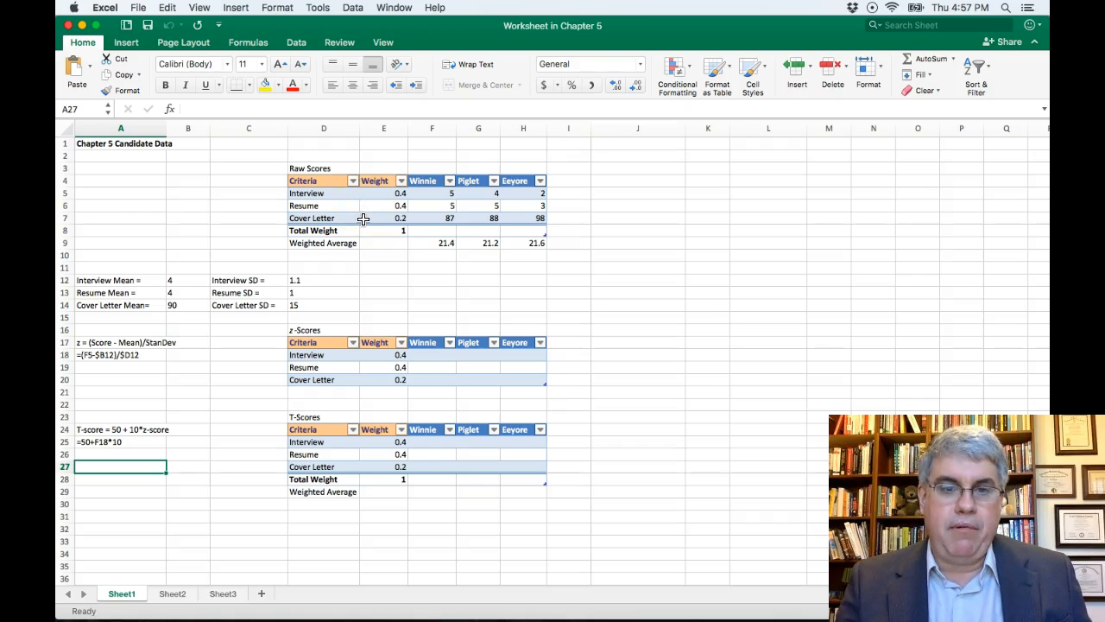
pyautogui.moveTo(387, 274)
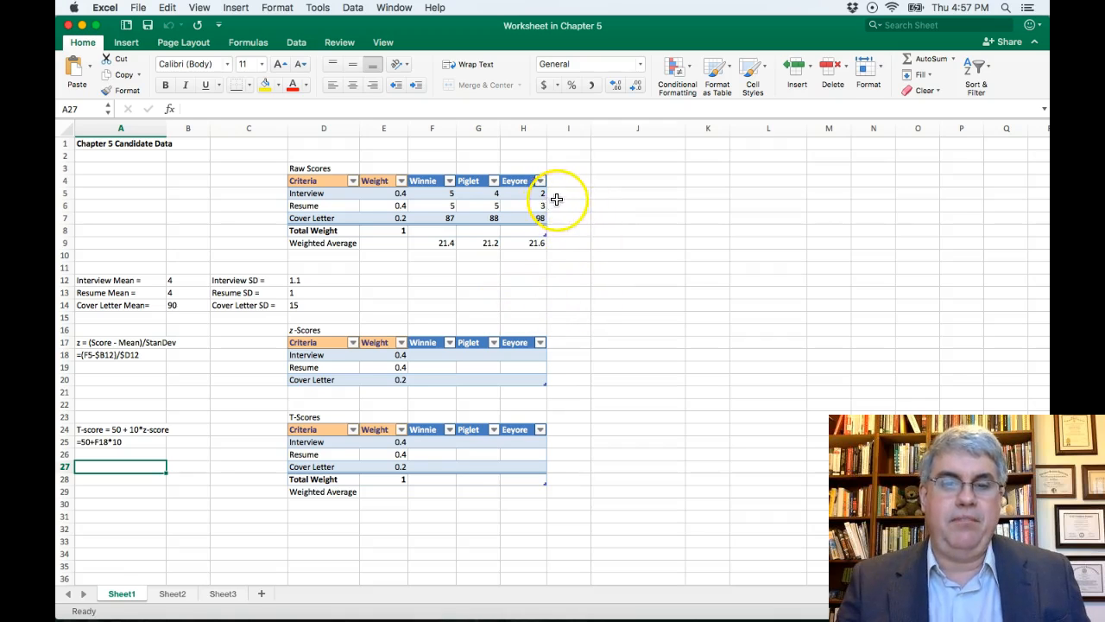
pyautogui.moveTo(563, 198)
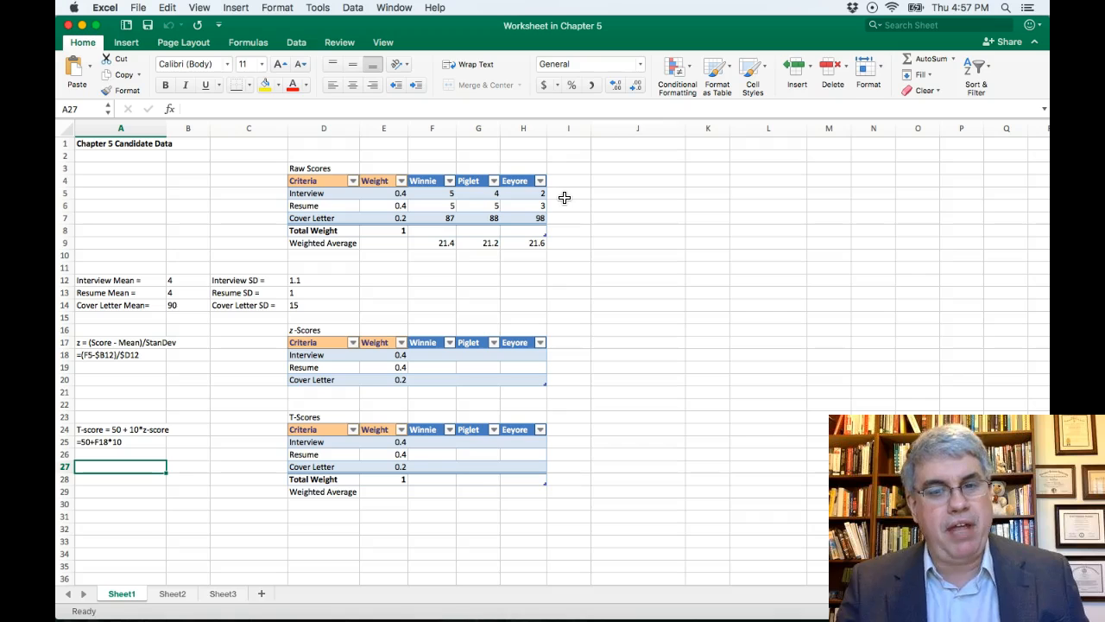
pyautogui.moveTo(568, 251)
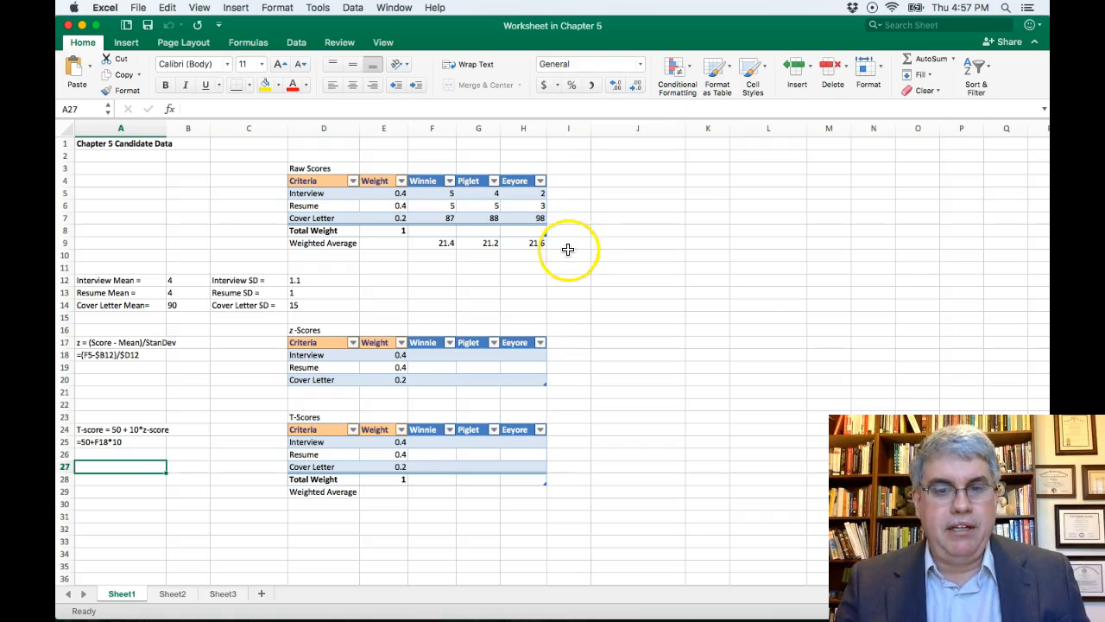
pyautogui.moveTo(460, 259)
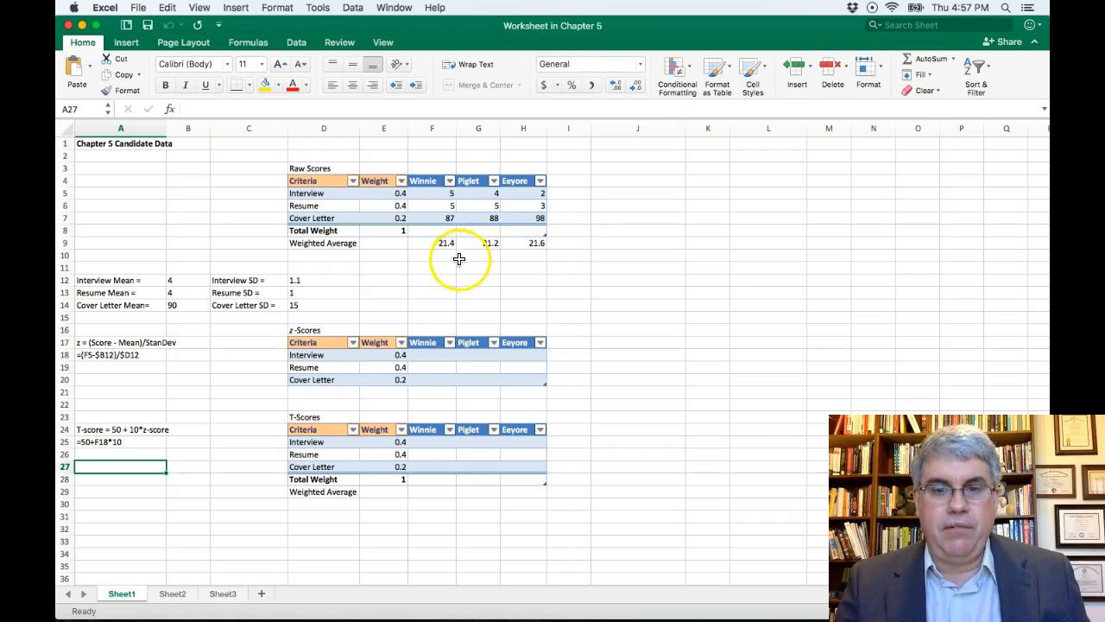
pyautogui.moveTo(533, 253)
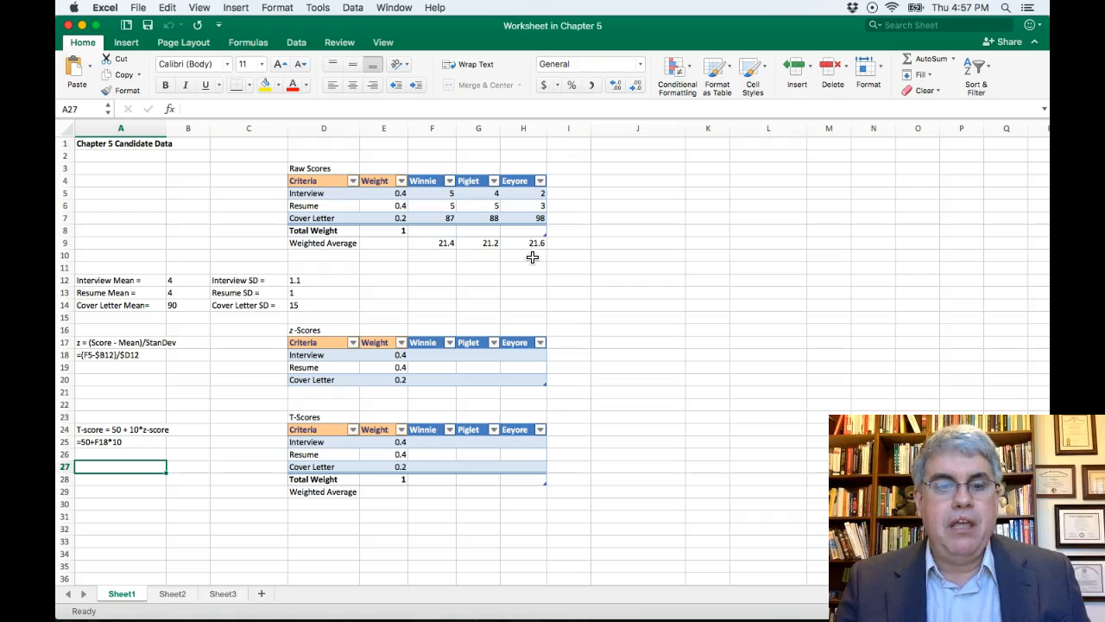
pyautogui.moveTo(558, 218)
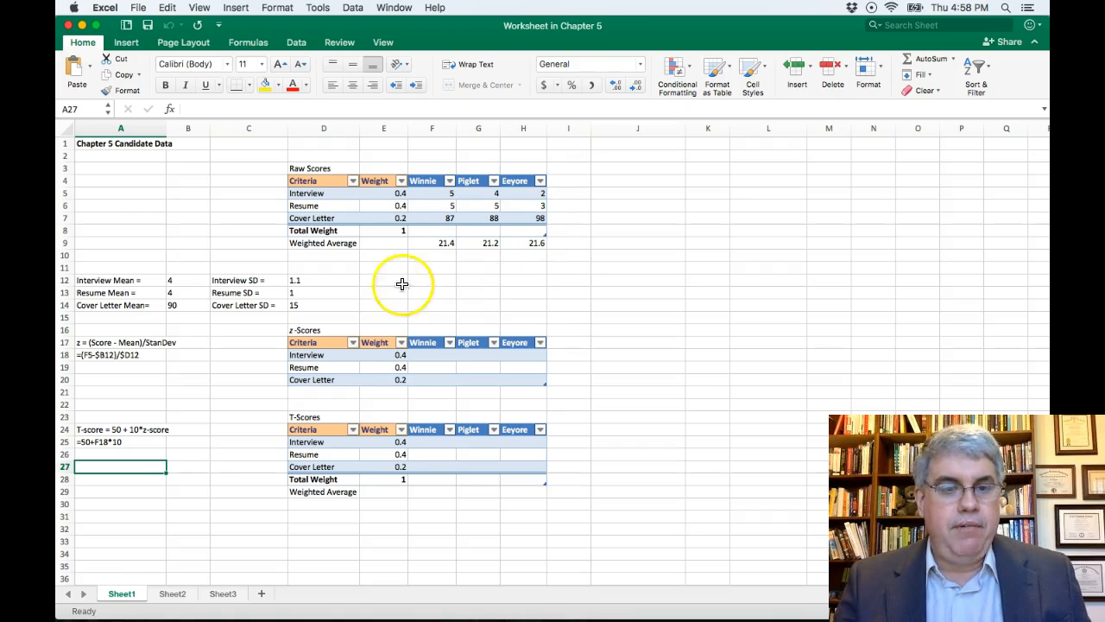
pyautogui.moveTo(136, 292)
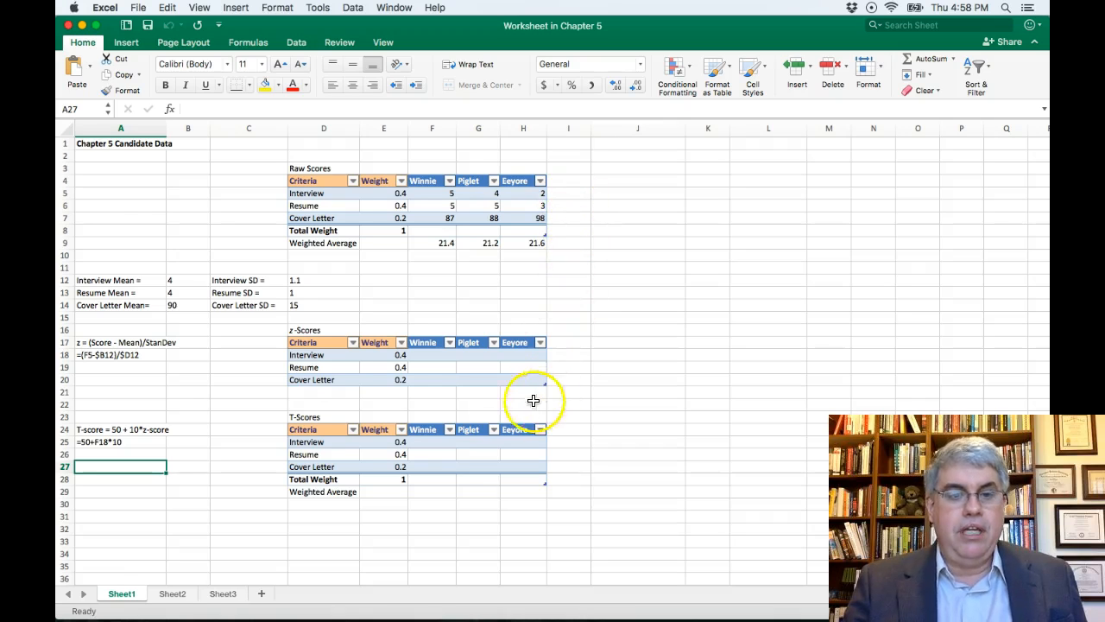
pyautogui.moveTo(187, 364)
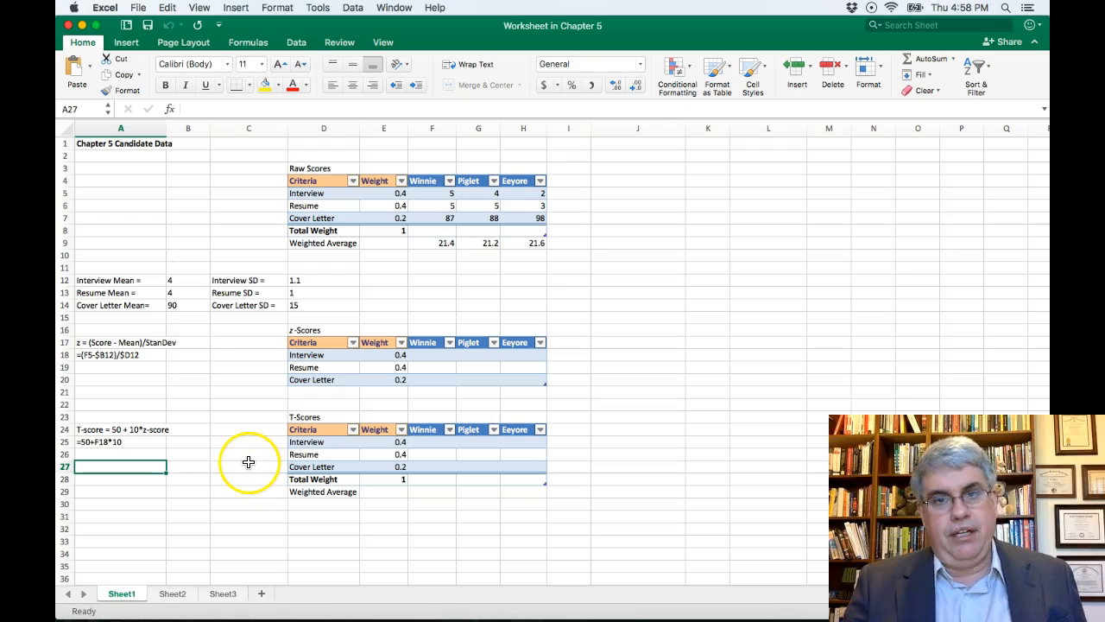
# Step: Enter =(F5-$B12)/$D12 in F18 to compute Winnie's z-scores down to F20
pyautogui.click(432, 355)
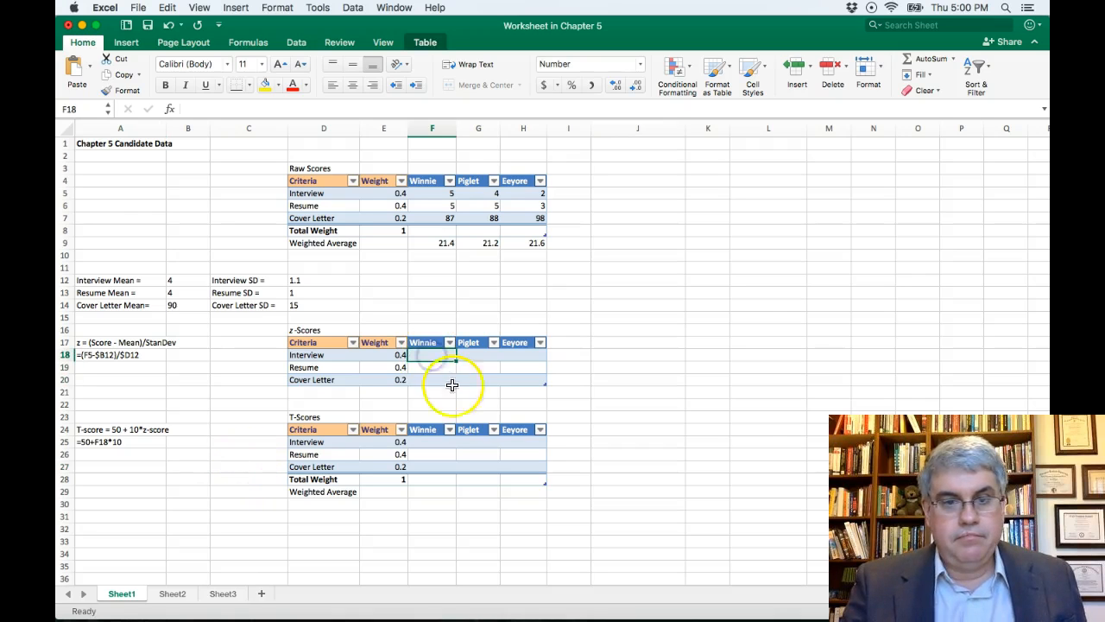
pyautogui.moveTo(521, 409)
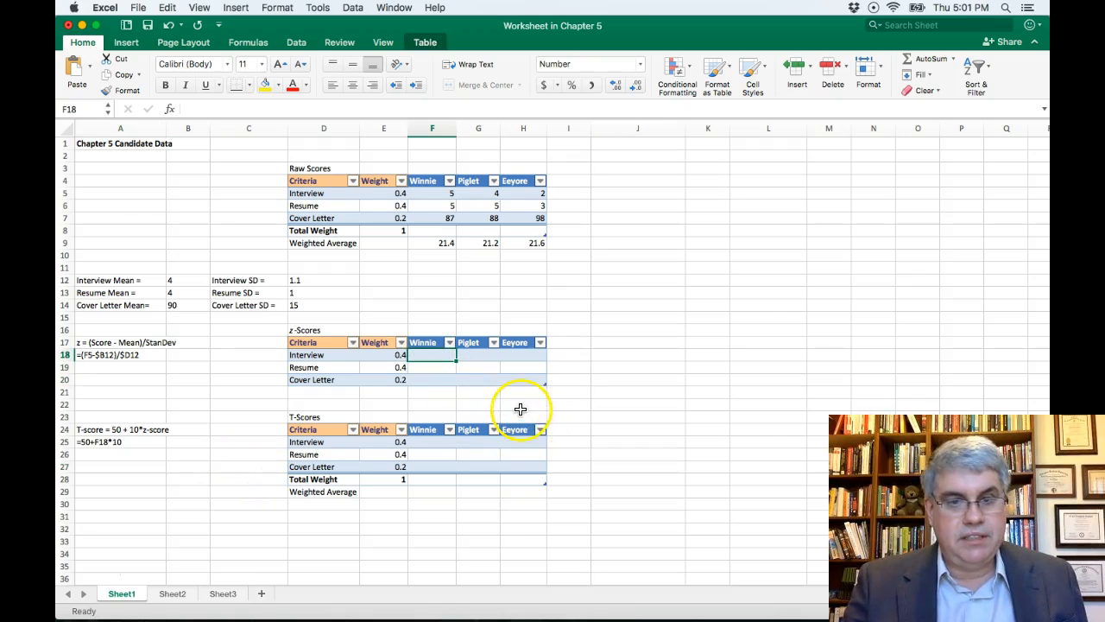
pyautogui.moveTo(538, 390)
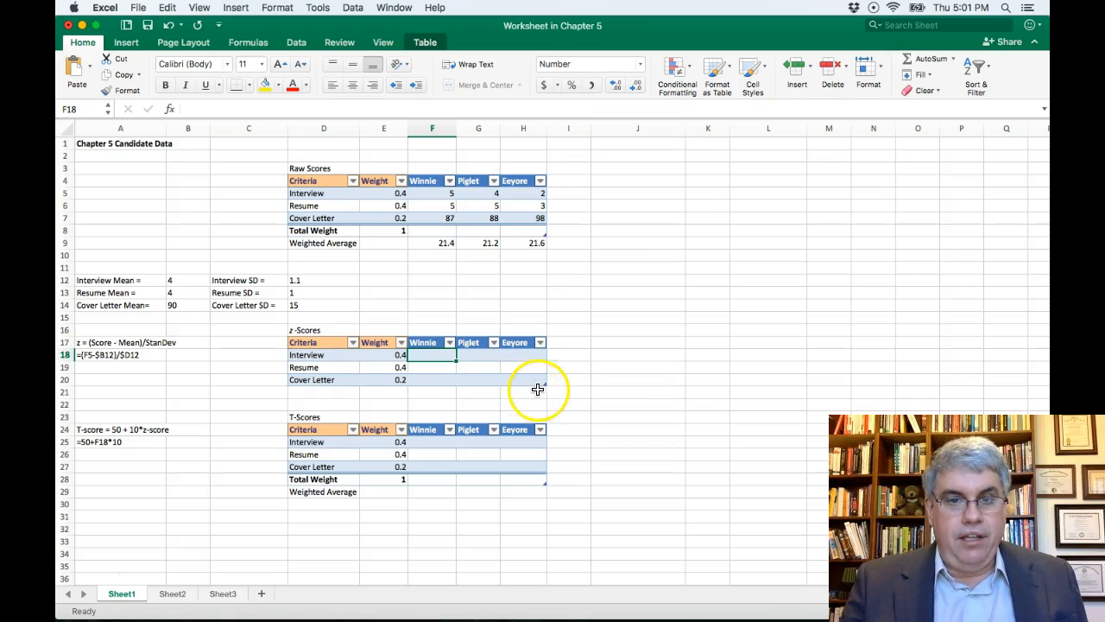
pyautogui.moveTo(442, 365)
pyautogui.write('=')
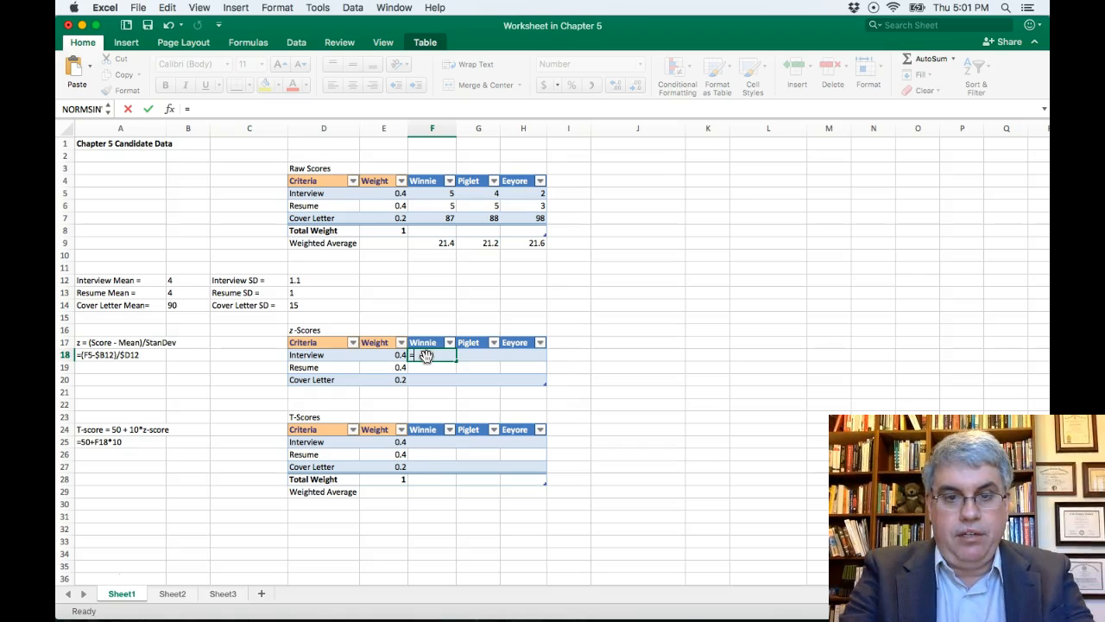
pyautogui.write('(')
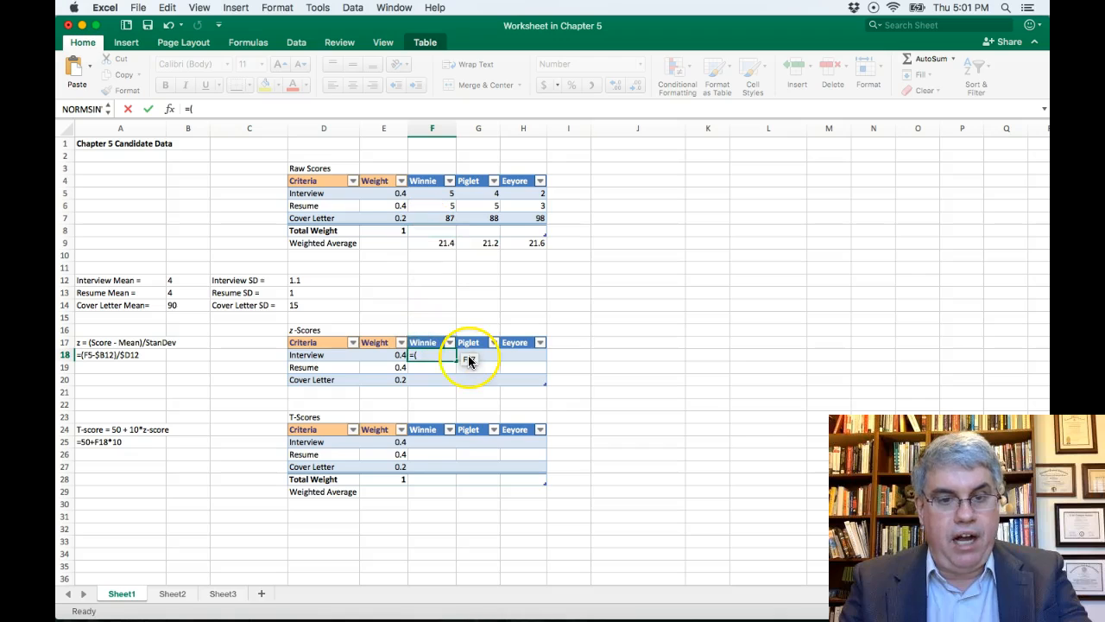
pyautogui.click(432, 192)
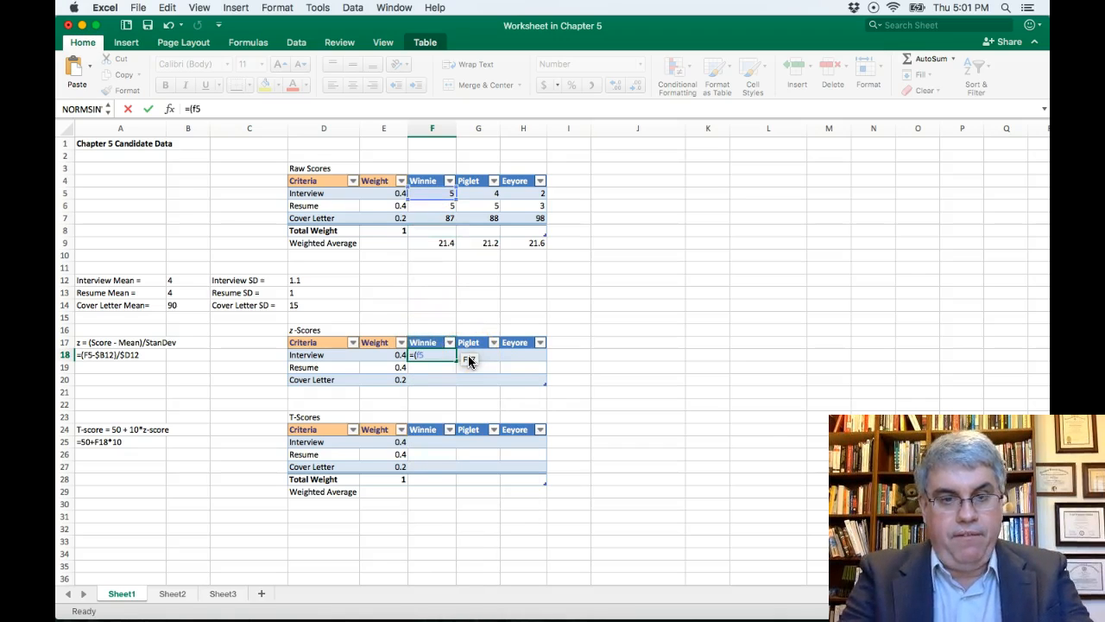
pyautogui.write('-')
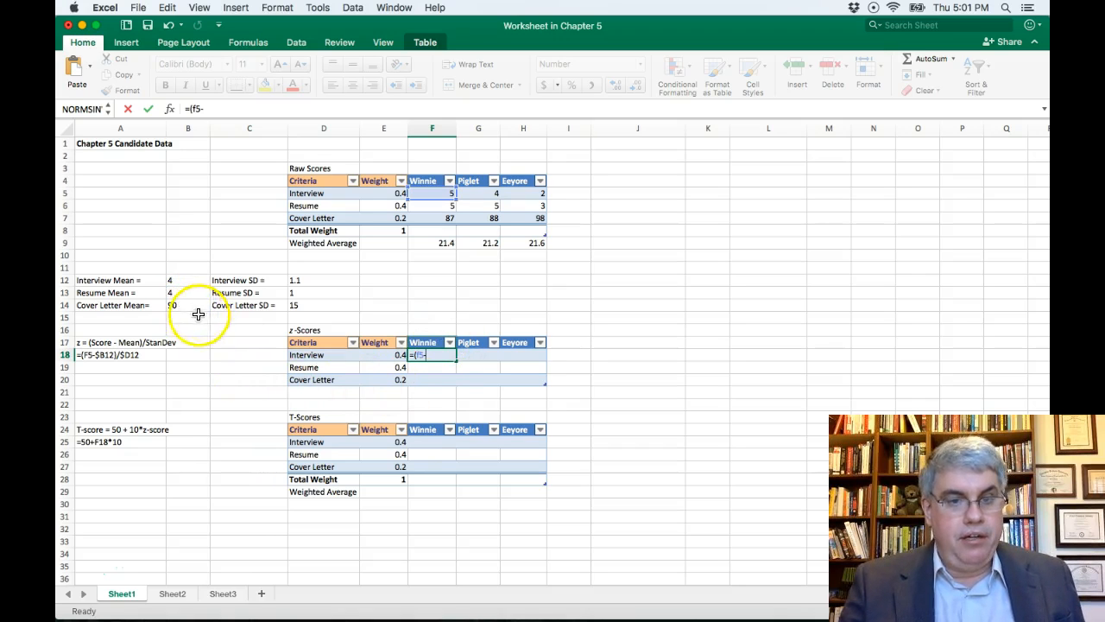
pyautogui.moveTo(184, 329)
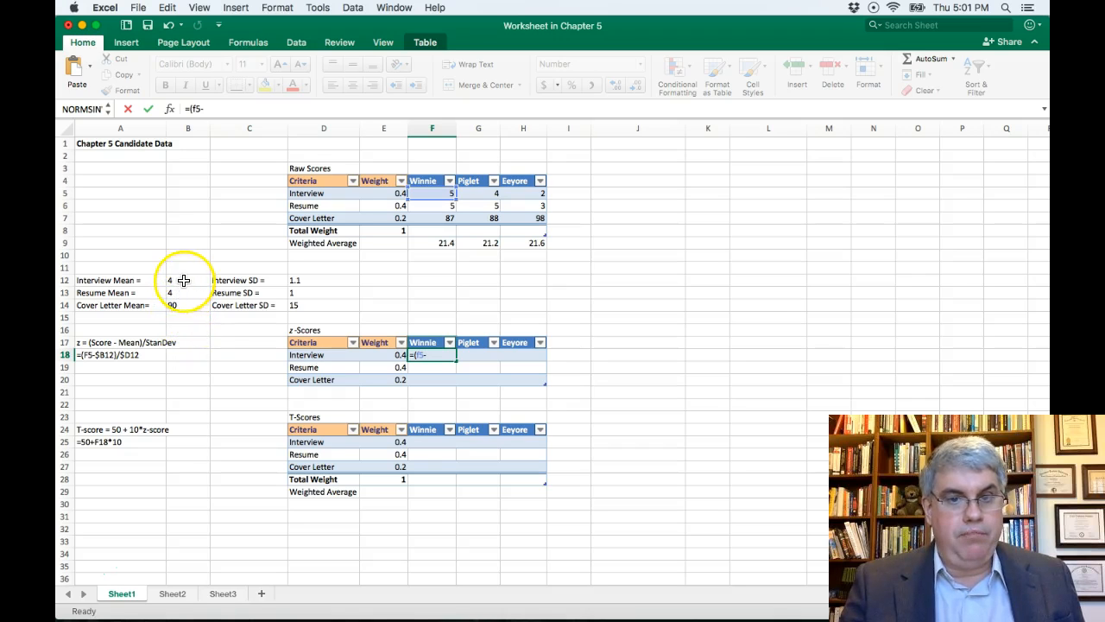
pyautogui.moveTo(256, 344)
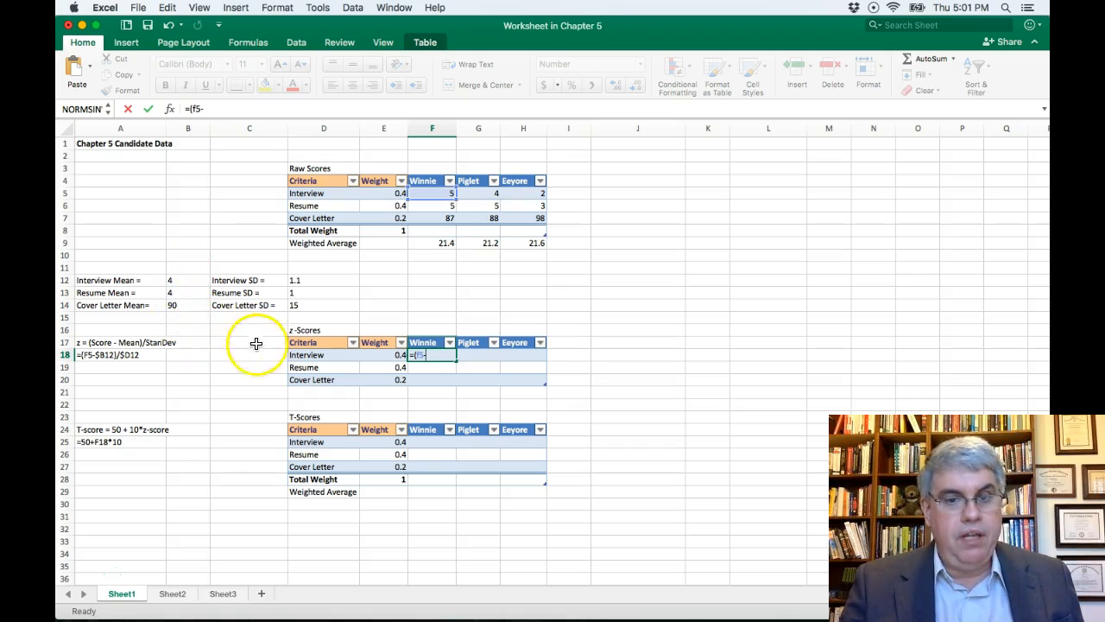
pyautogui.moveTo(350, 372)
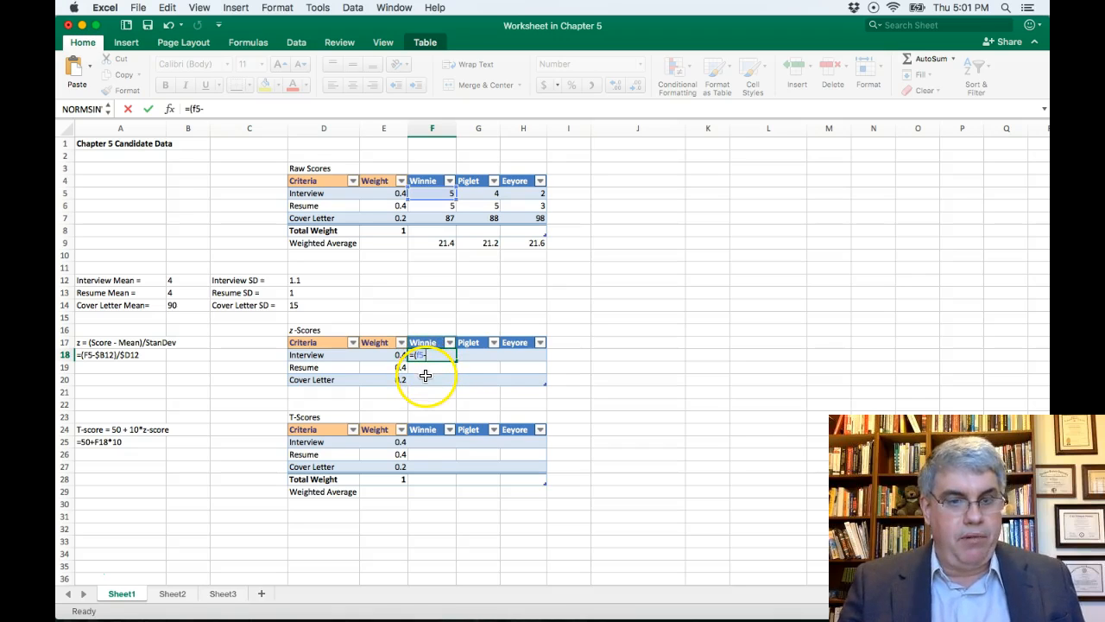
pyautogui.moveTo(187, 296)
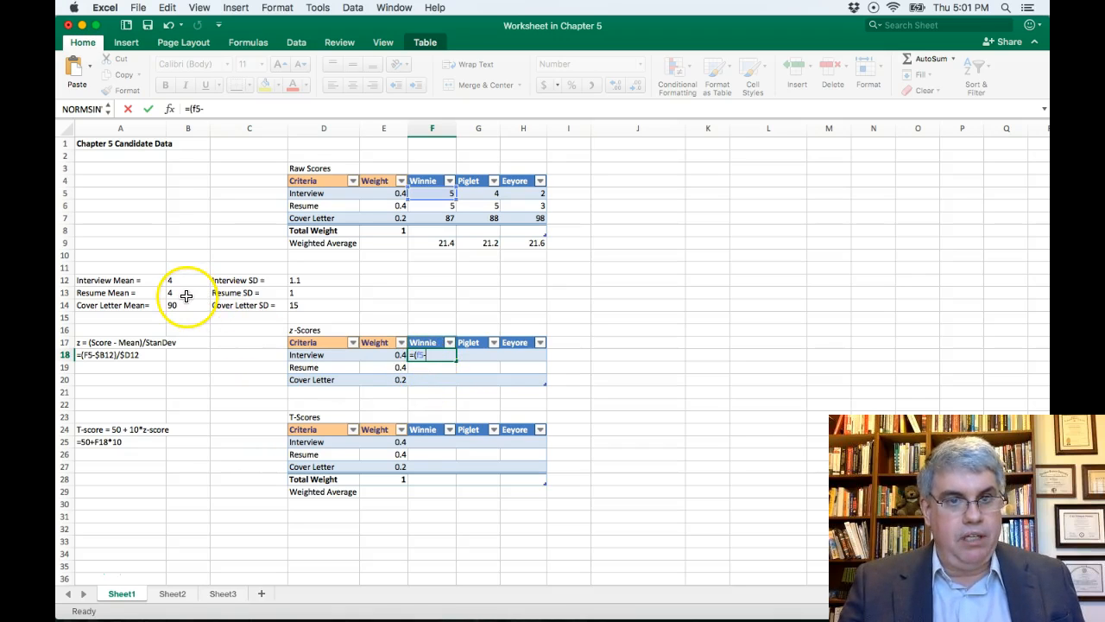
pyautogui.moveTo(431, 385)
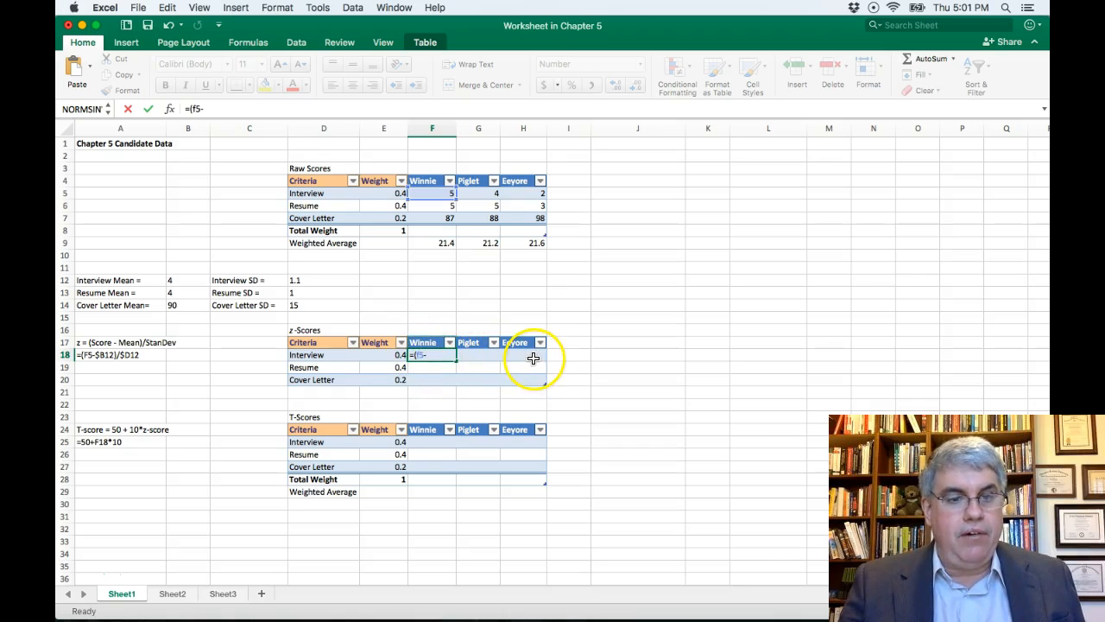
pyautogui.moveTo(129, 281)
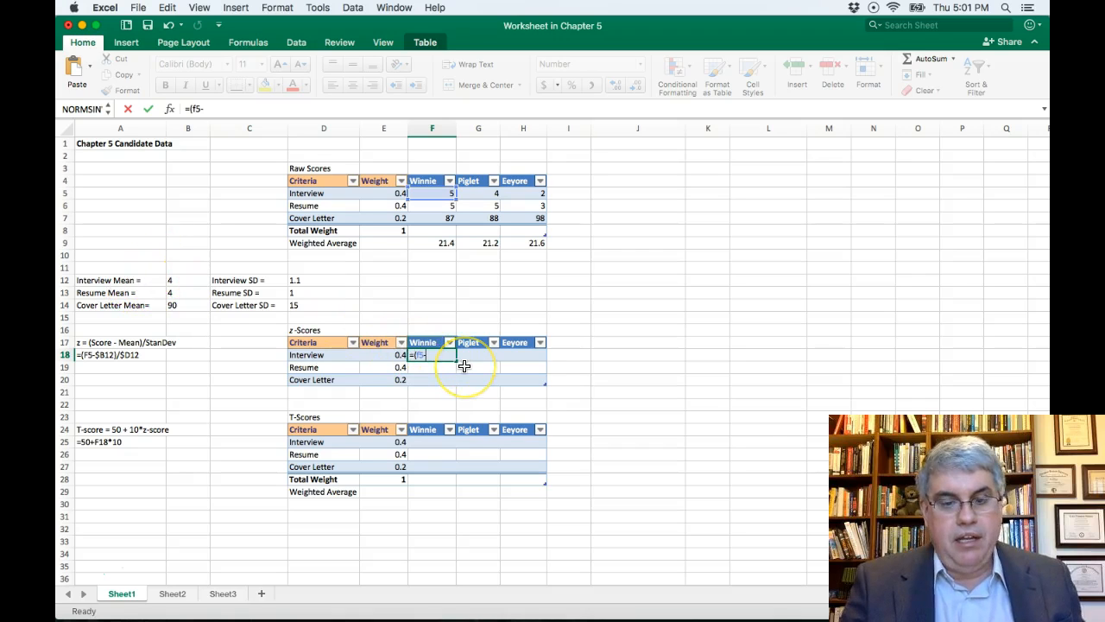
pyautogui.write('$b12)')
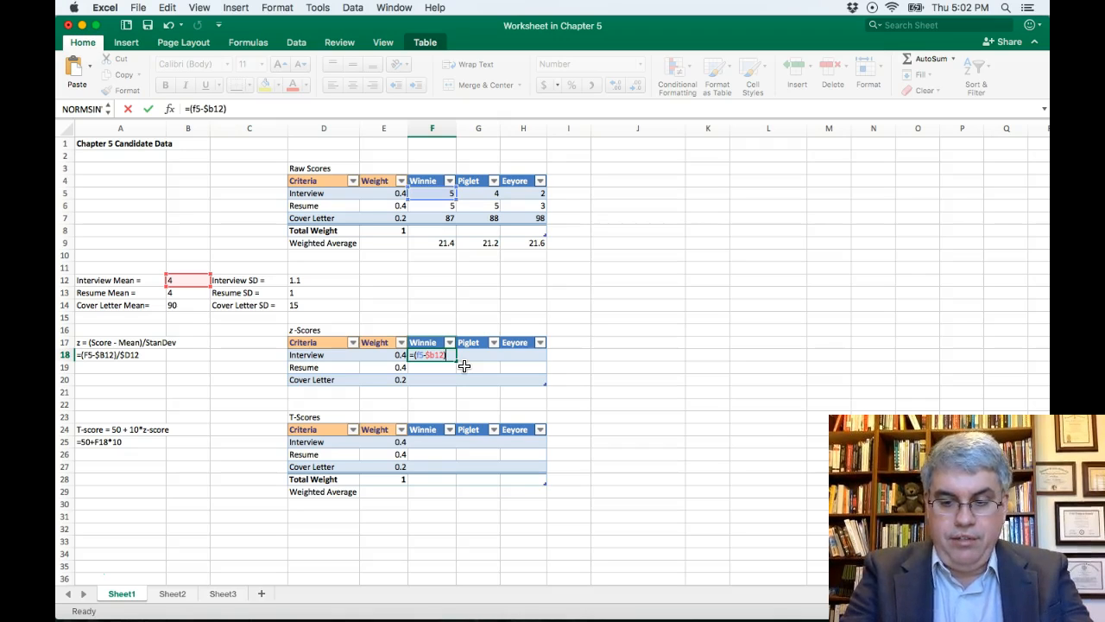
pyautogui.write('/')
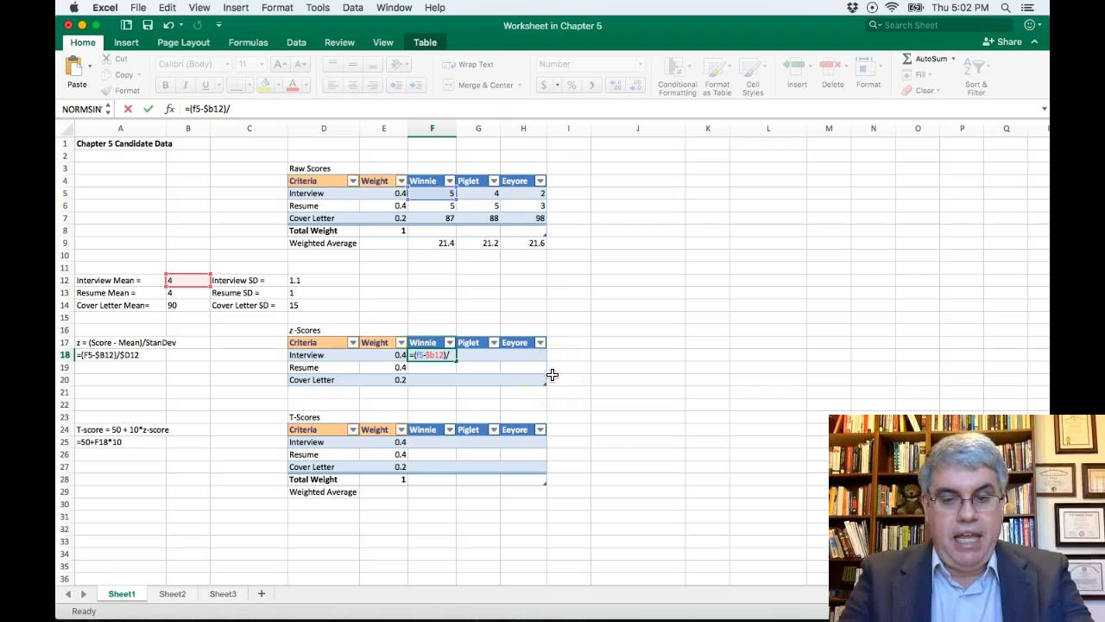
pyautogui.write('j')
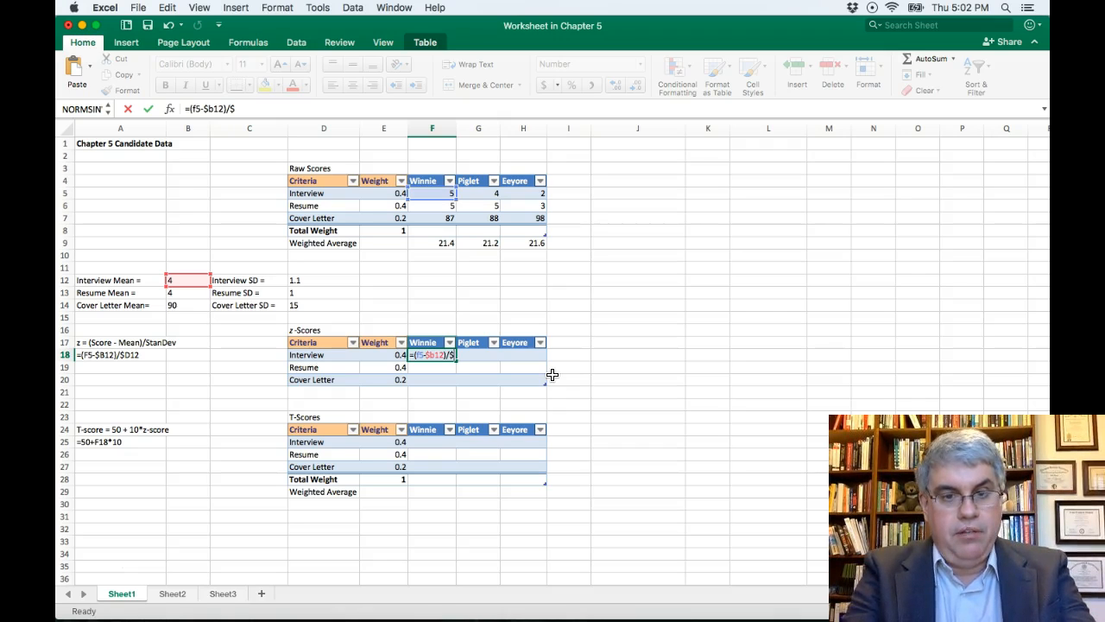
pyautogui.write('d')
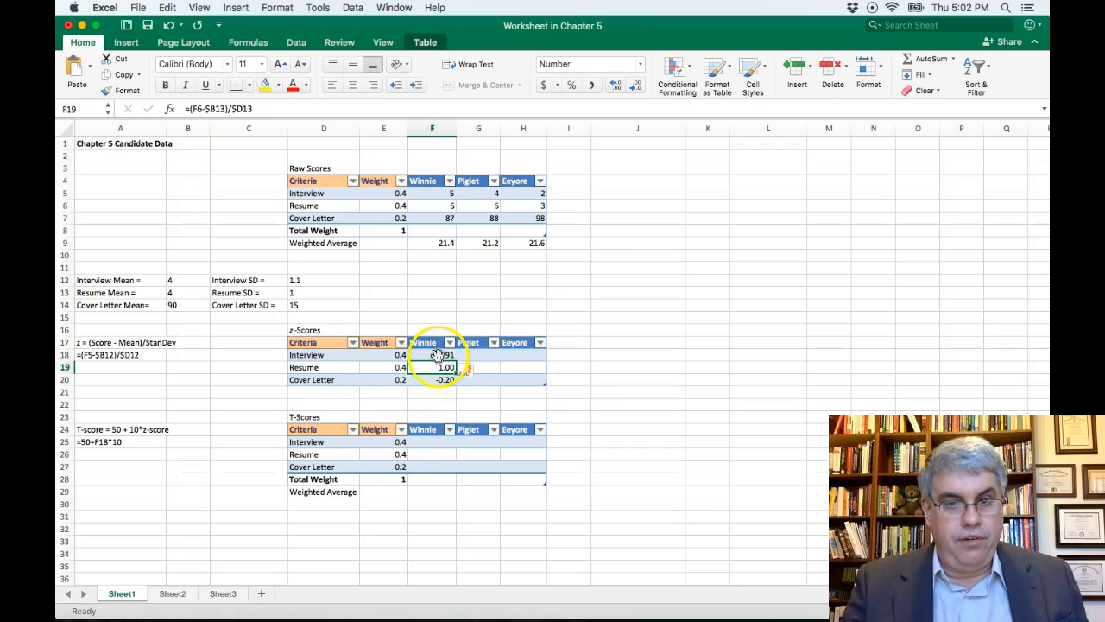
# Step: Fill the F18 z-score formula right to H18, giving Piglet 0.00 and Eeyore -1.82
pyautogui.click(432, 355)
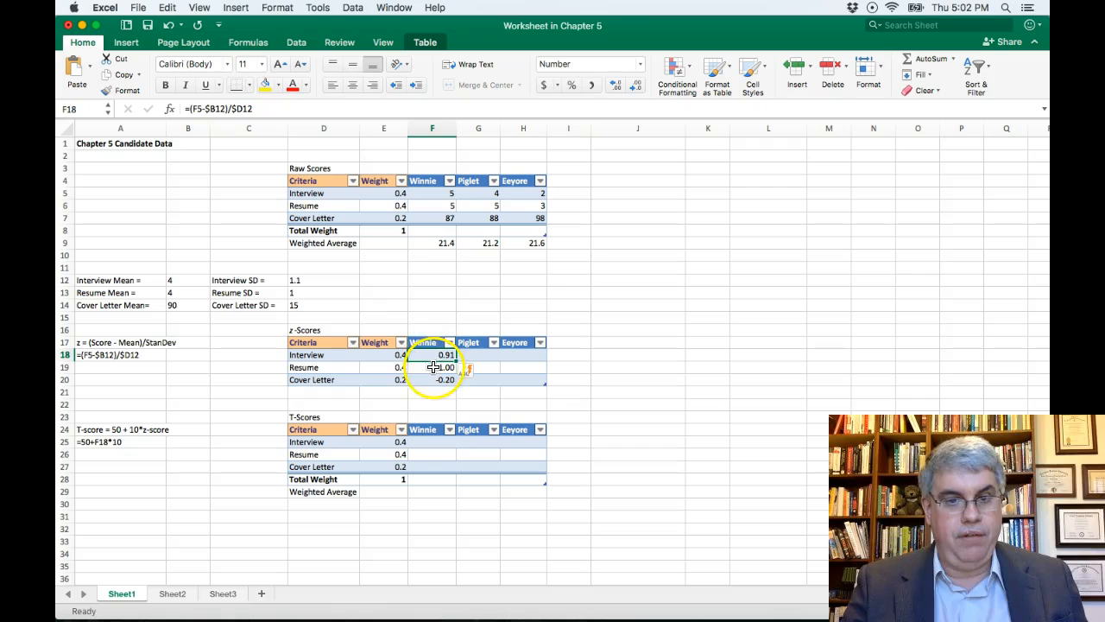
pyautogui.click(442, 355)
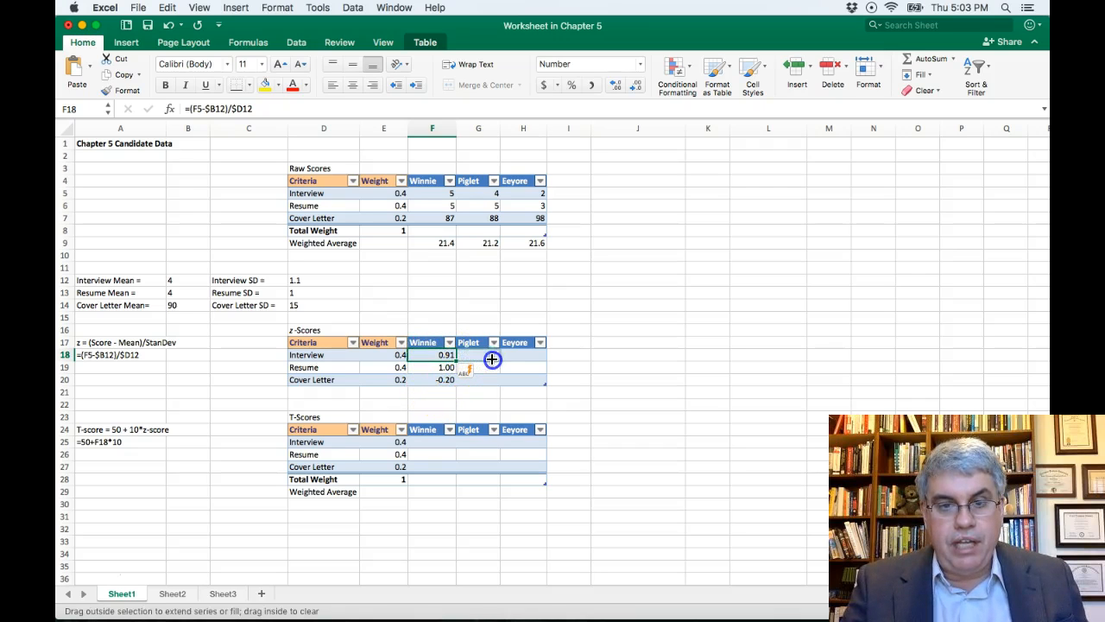
pyautogui.moveTo(458, 355); pyautogui.dragTo(536, 355)
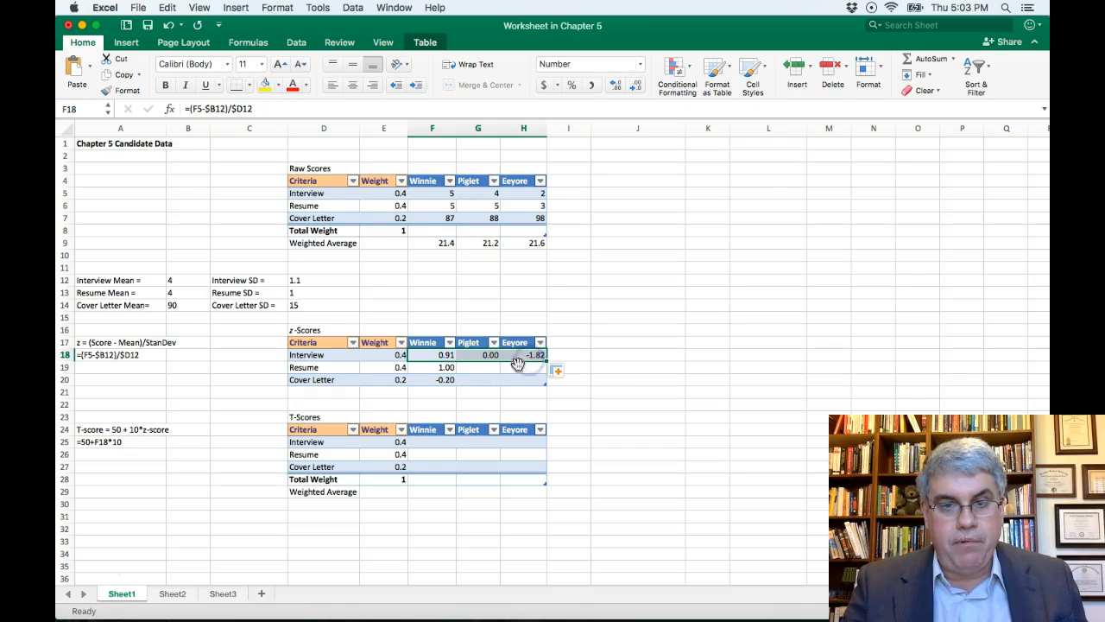
pyautogui.moveTo(466, 367)
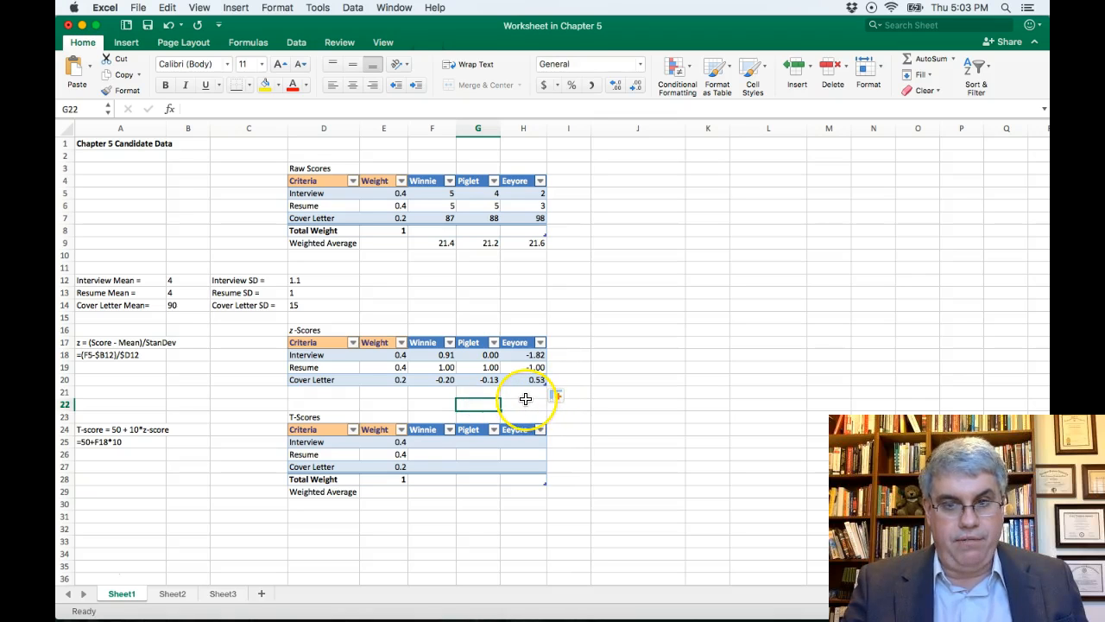
pyautogui.moveTo(439, 399)
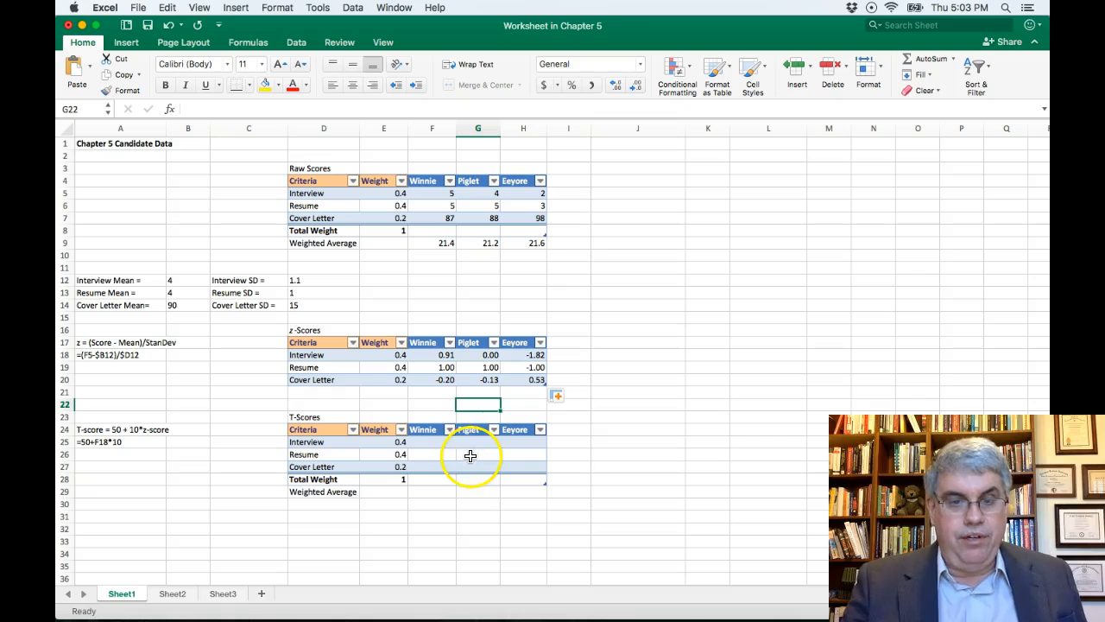
pyautogui.moveTo(436, 449)
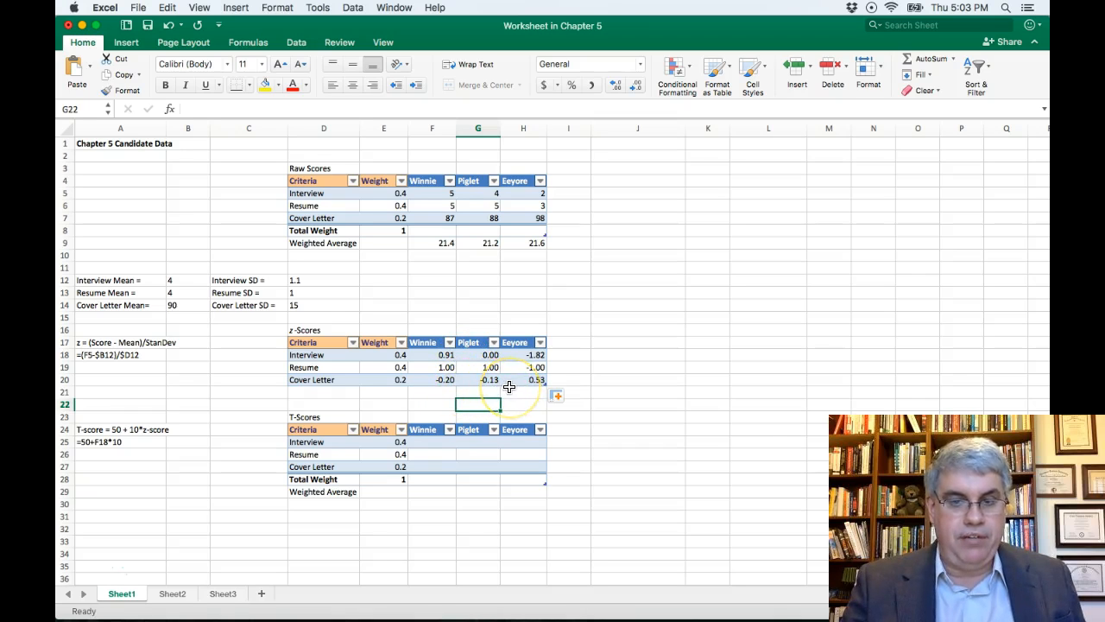
pyautogui.moveTo(401, 390)
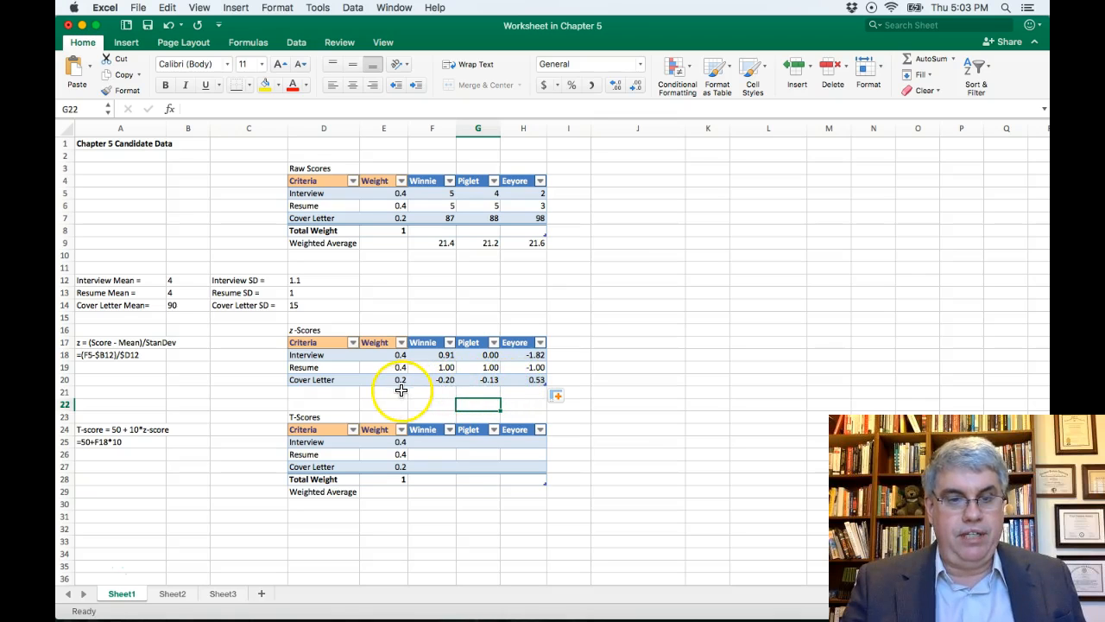
pyautogui.moveTo(480, 386)
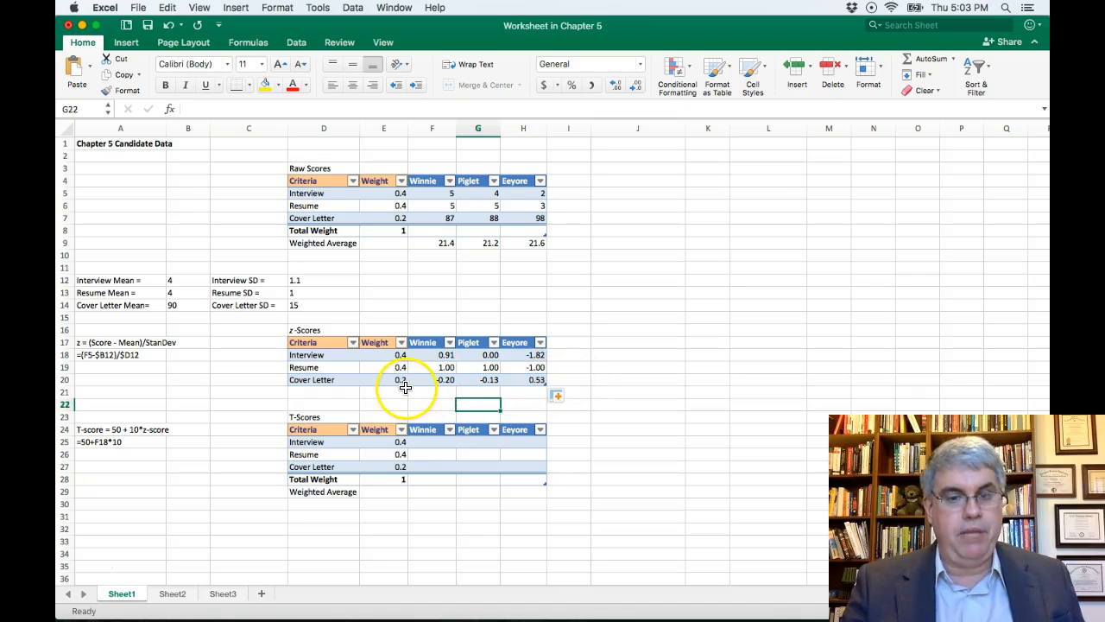
pyautogui.moveTo(446, 439)
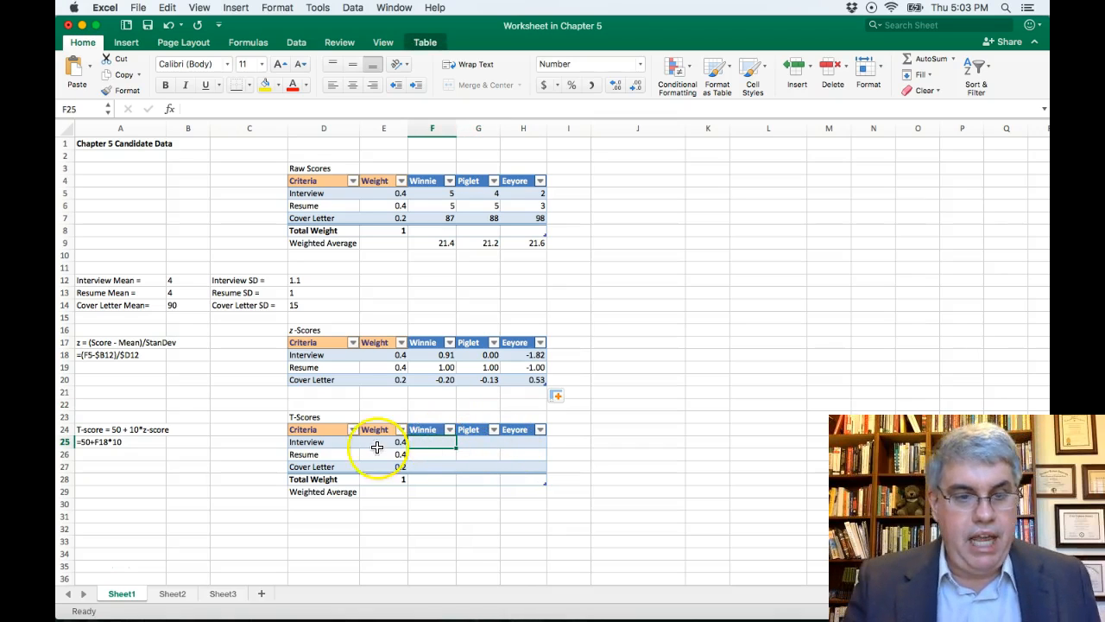
pyautogui.moveTo(149, 440)
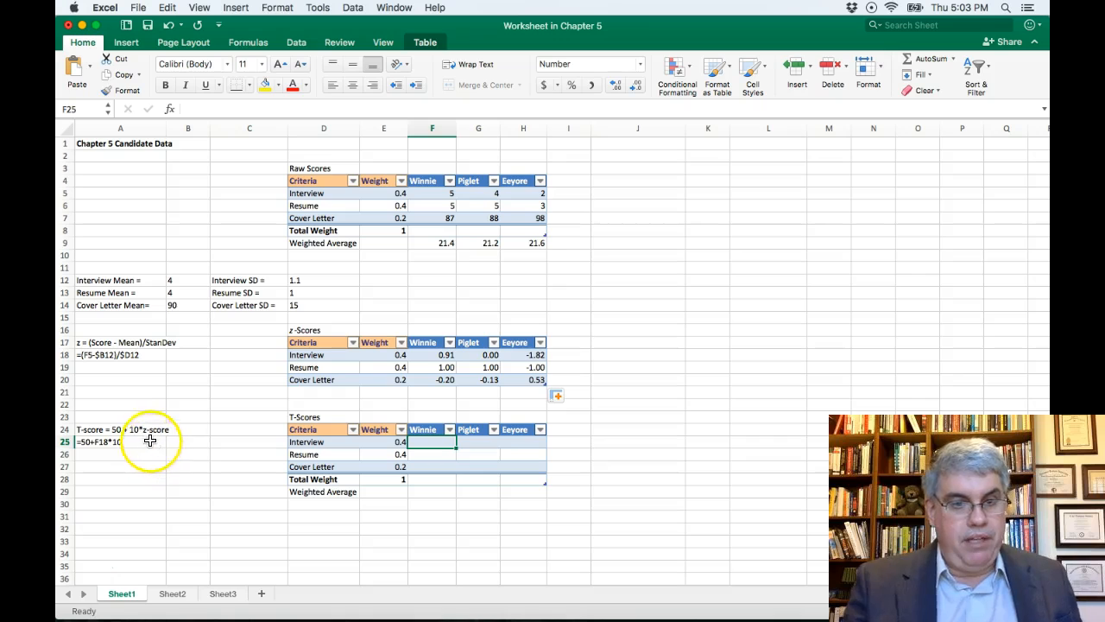
pyautogui.moveTo(130, 439)
pyautogui.write('=')
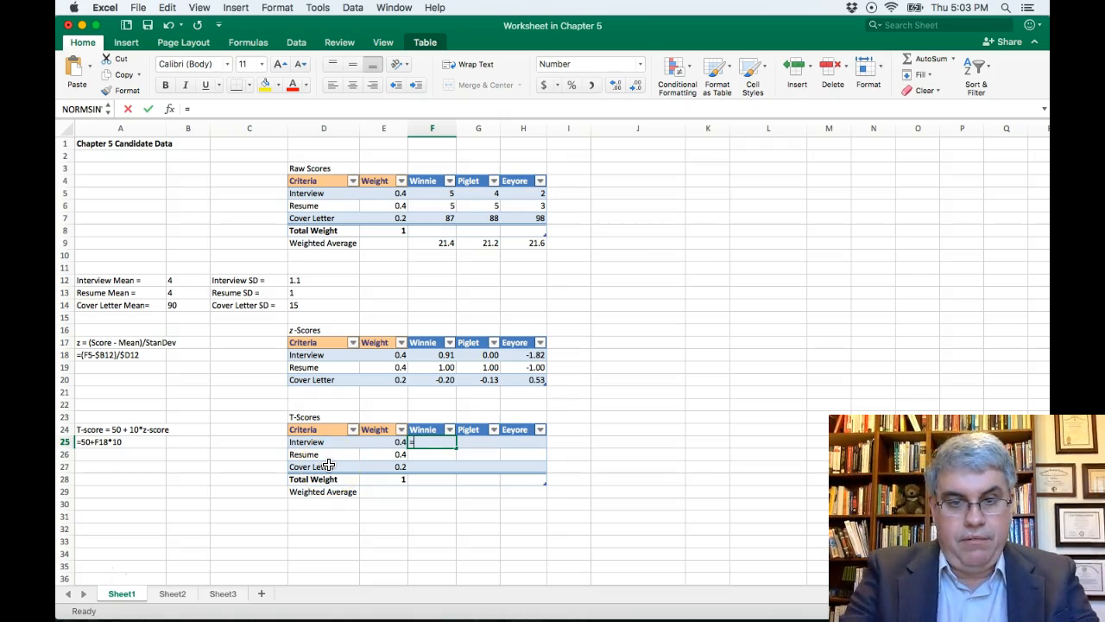
# Step: Enter =50+10*F18 style formulas in F25:F27 for Winnie's T-scores
pyautogui.write('50')
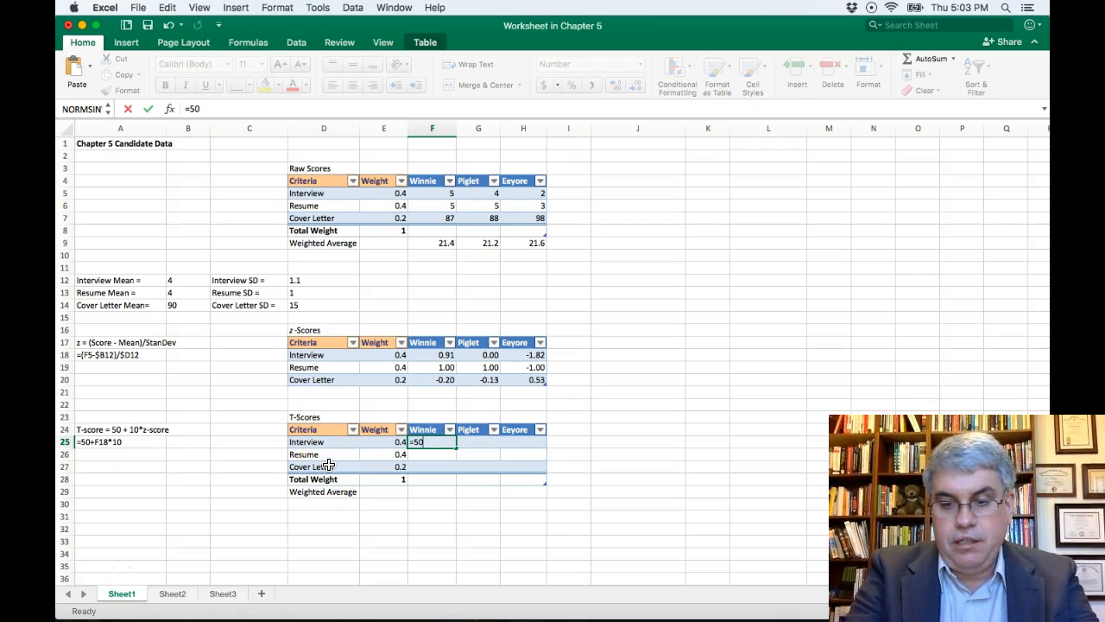
pyautogui.write('+10*')
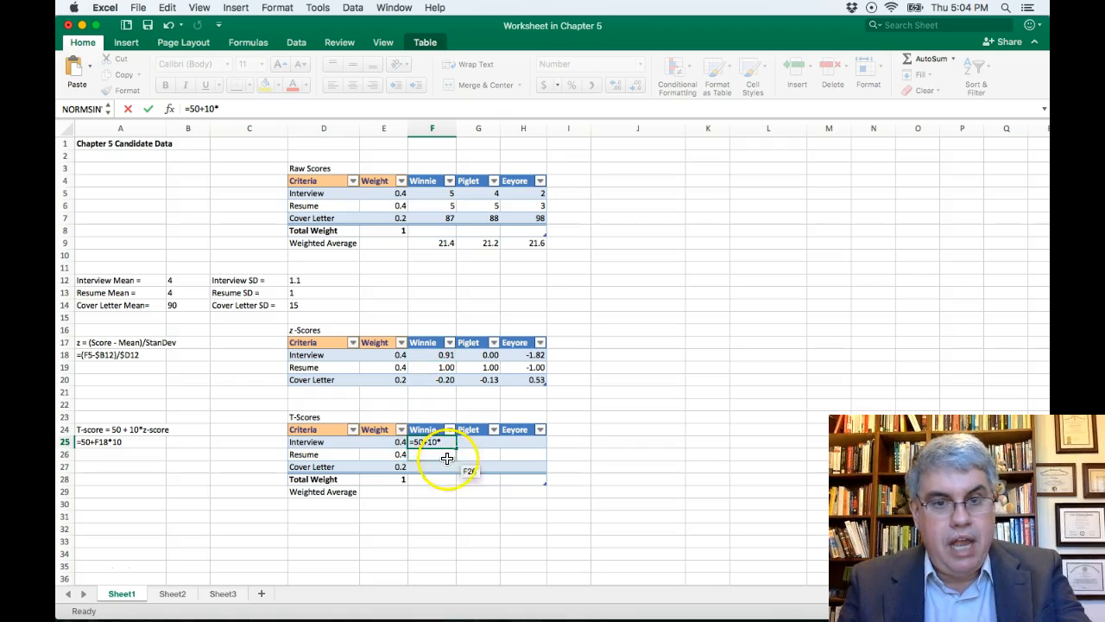
pyautogui.write('f1')
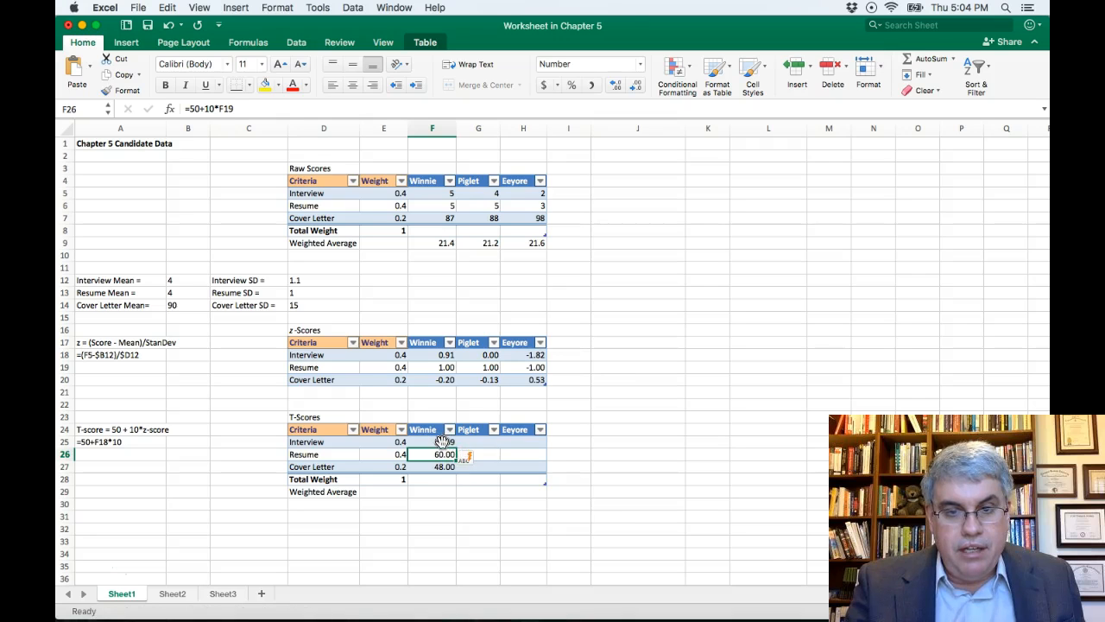
# Step: Copy the F25:F27 T-score formulas right through column H for Piglet and Eeyore
pyautogui.click(432, 442)
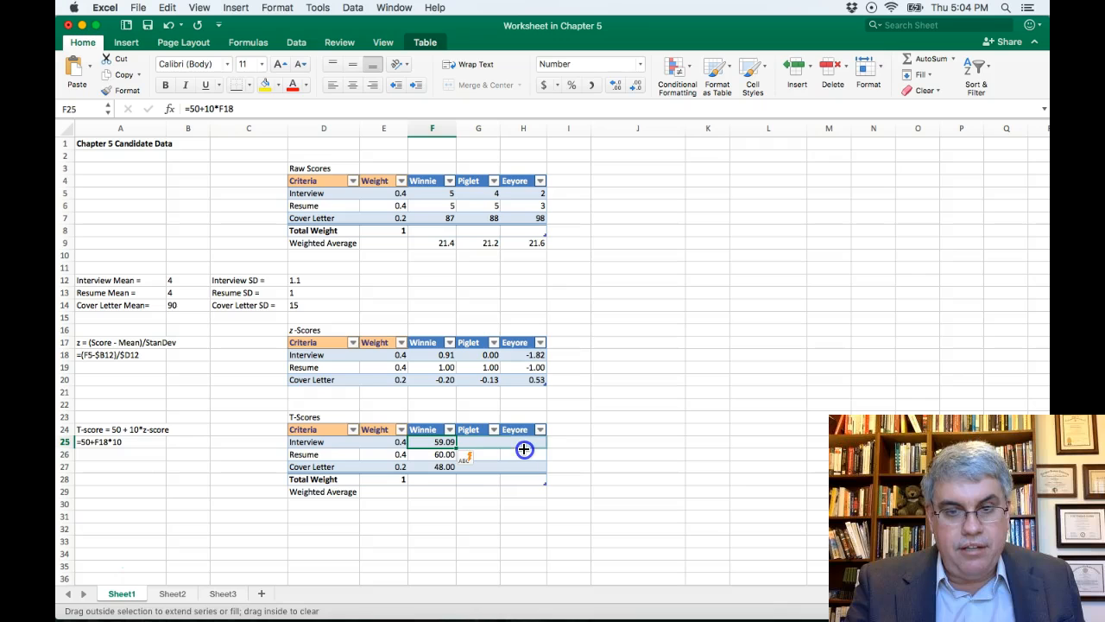
pyautogui.moveTo(525, 449); pyautogui.dragTo(525, 441)
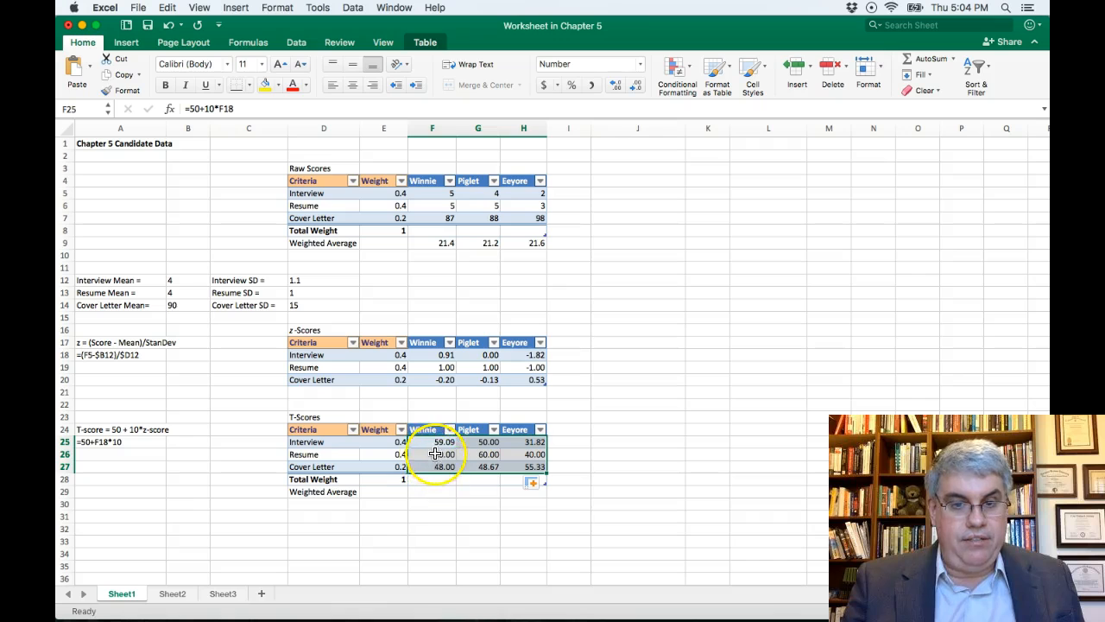
pyautogui.moveTo(353, 448)
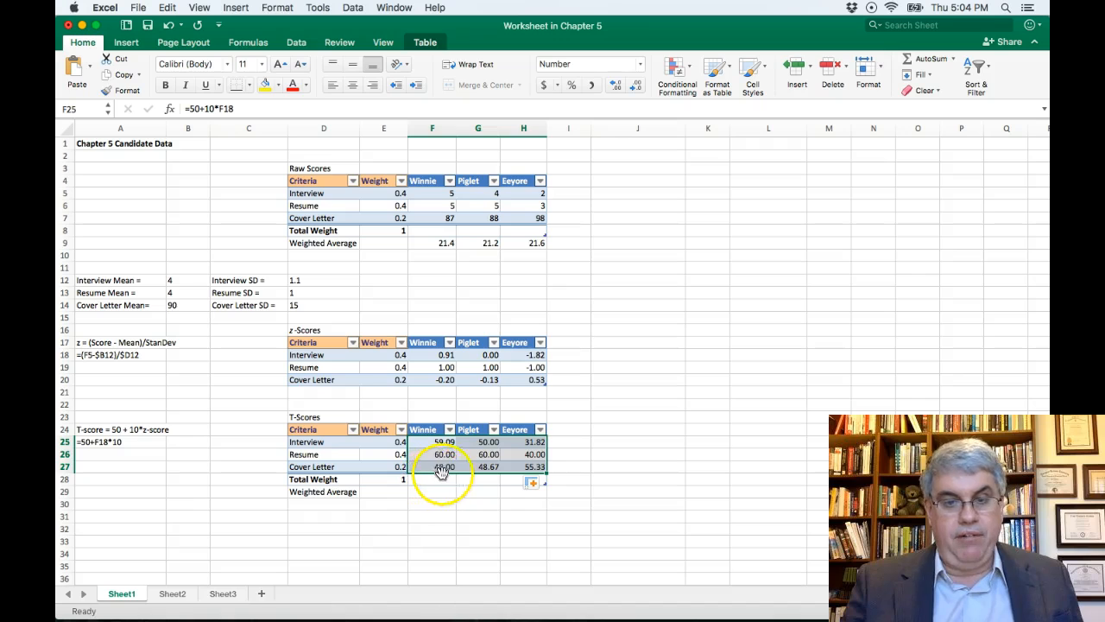
pyautogui.click(568, 466)
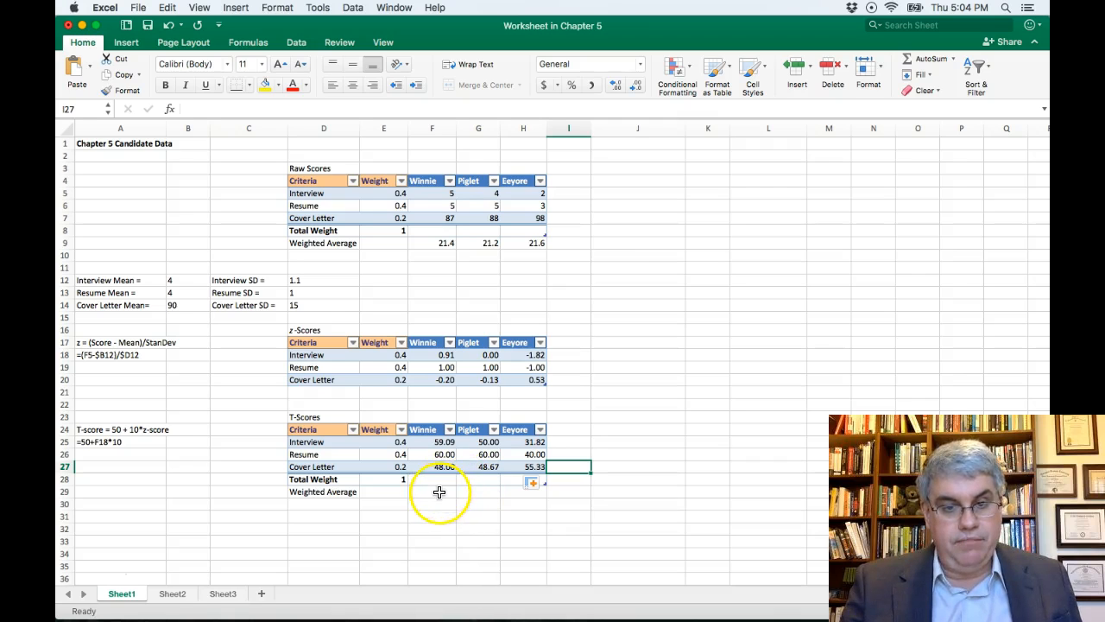
# Step: Enter =SUMPRODUCT(E25:E27,F25:F27)/1 in F29, giving Winnie about 57.2
pyautogui.click(383, 478)
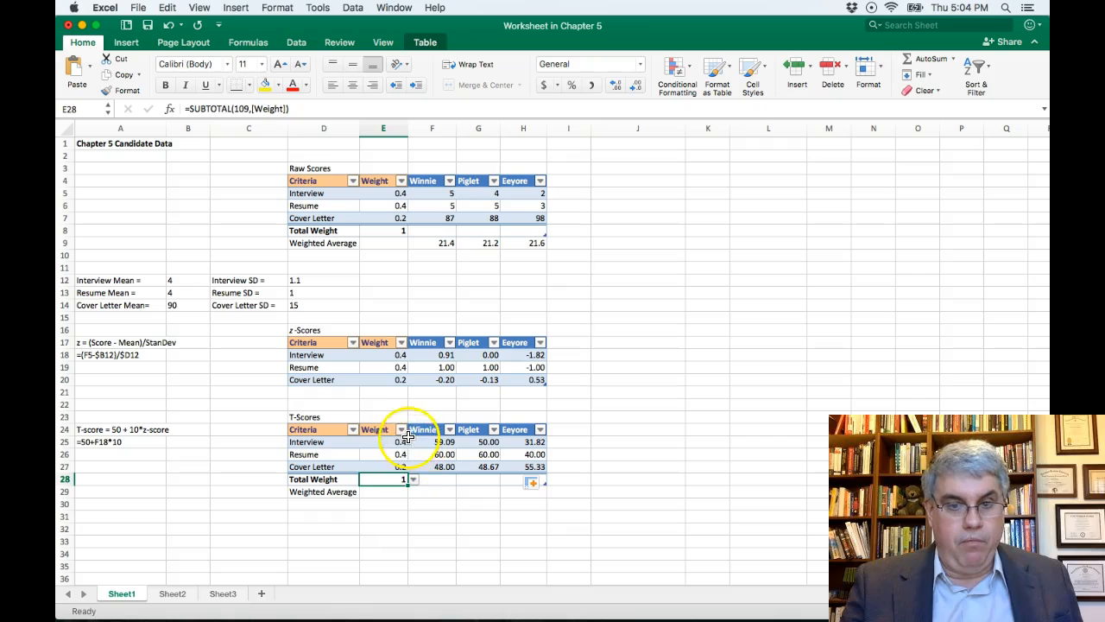
pyautogui.moveTo(395, 419)
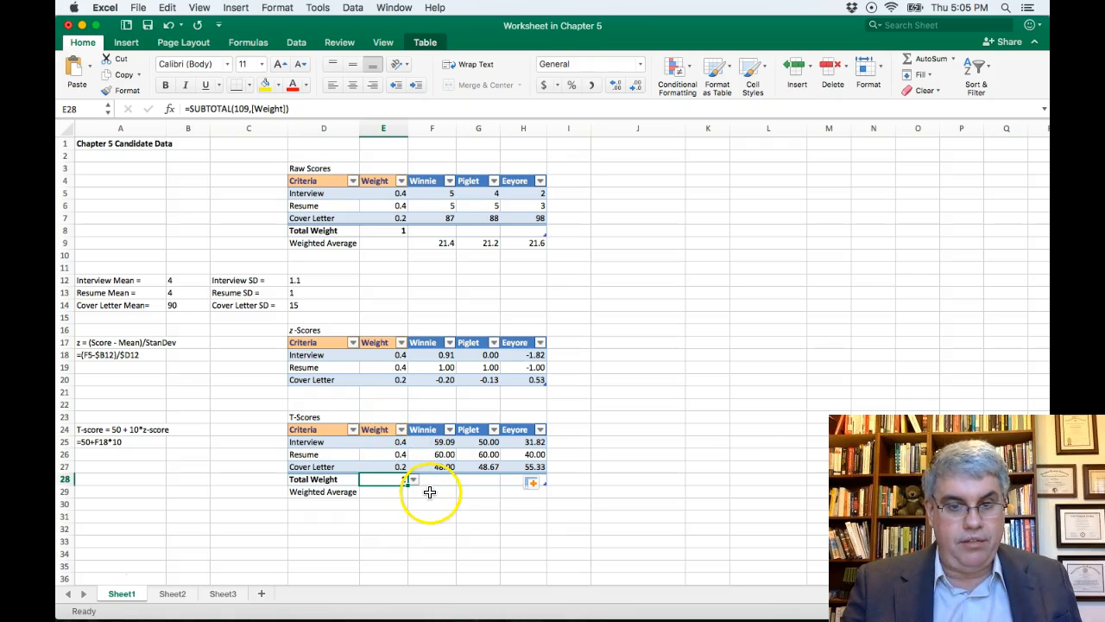
pyautogui.click(431, 492)
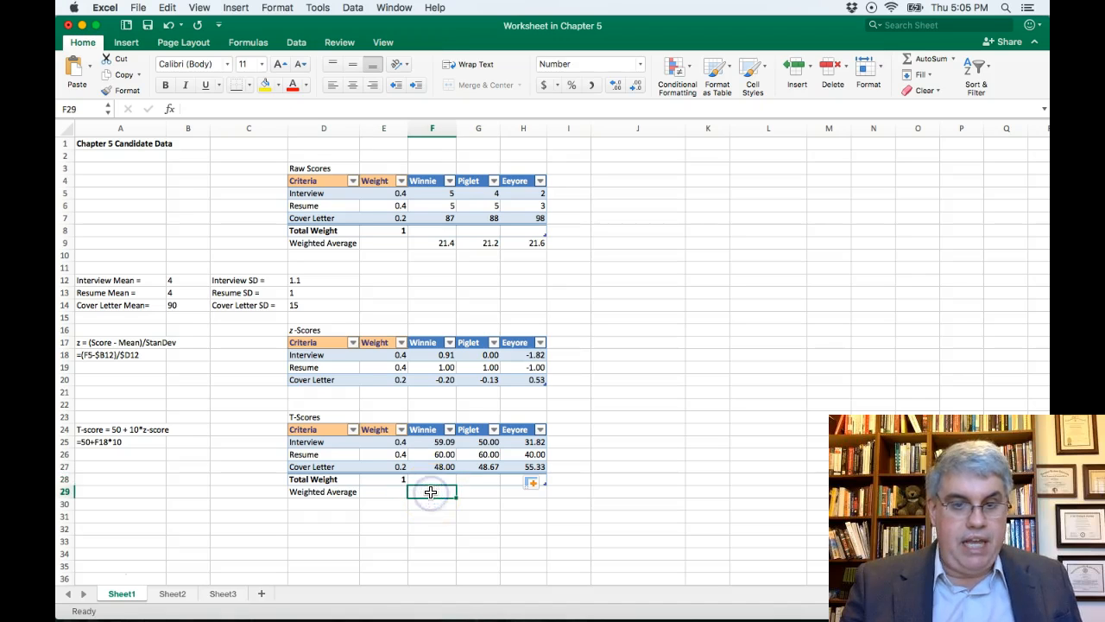
pyautogui.moveTo(518, 495)
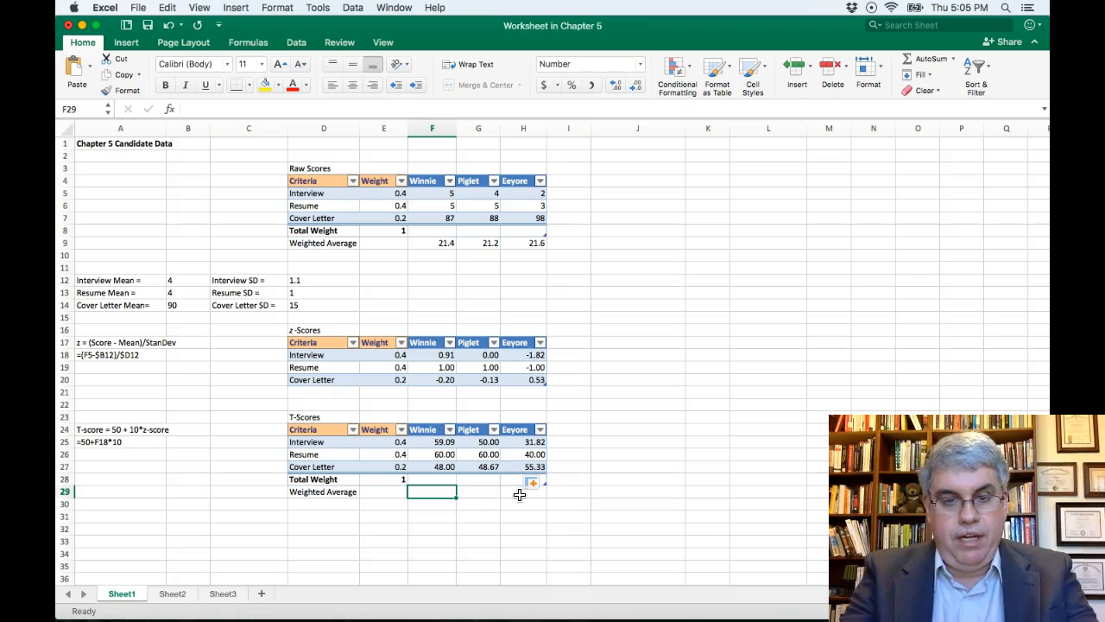
pyautogui.write('=sum')
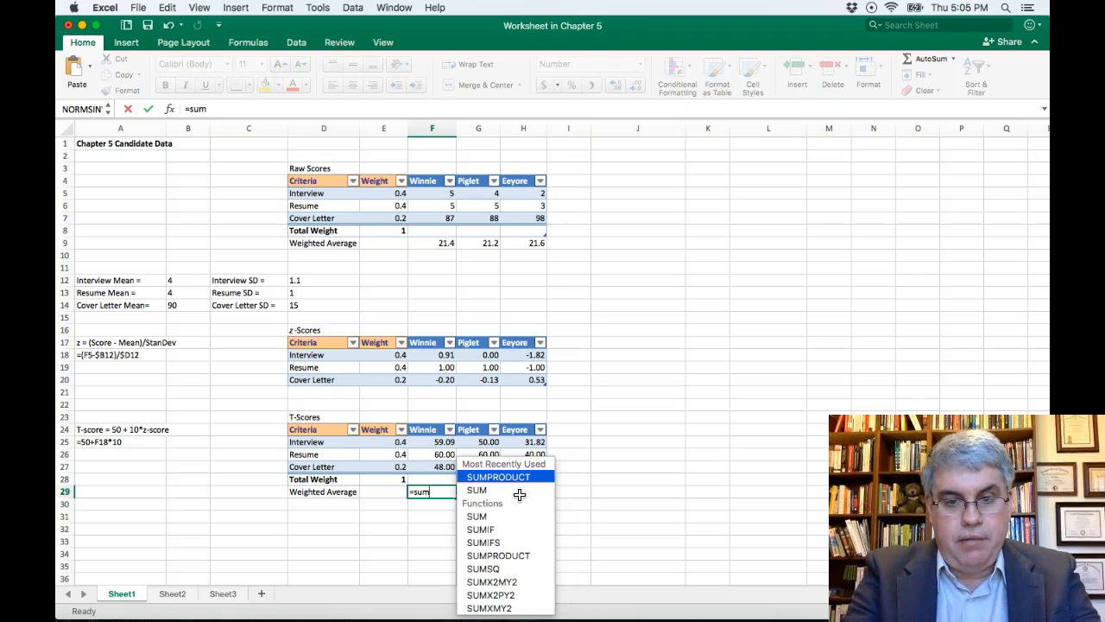
pyautogui.write('product')
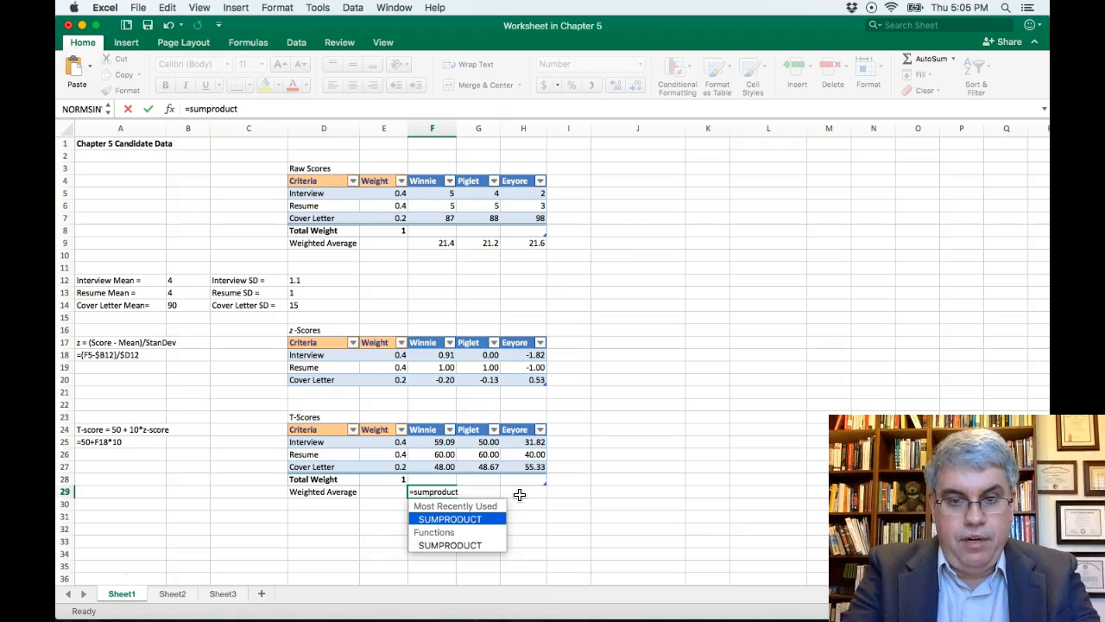
pyautogui.write('(')
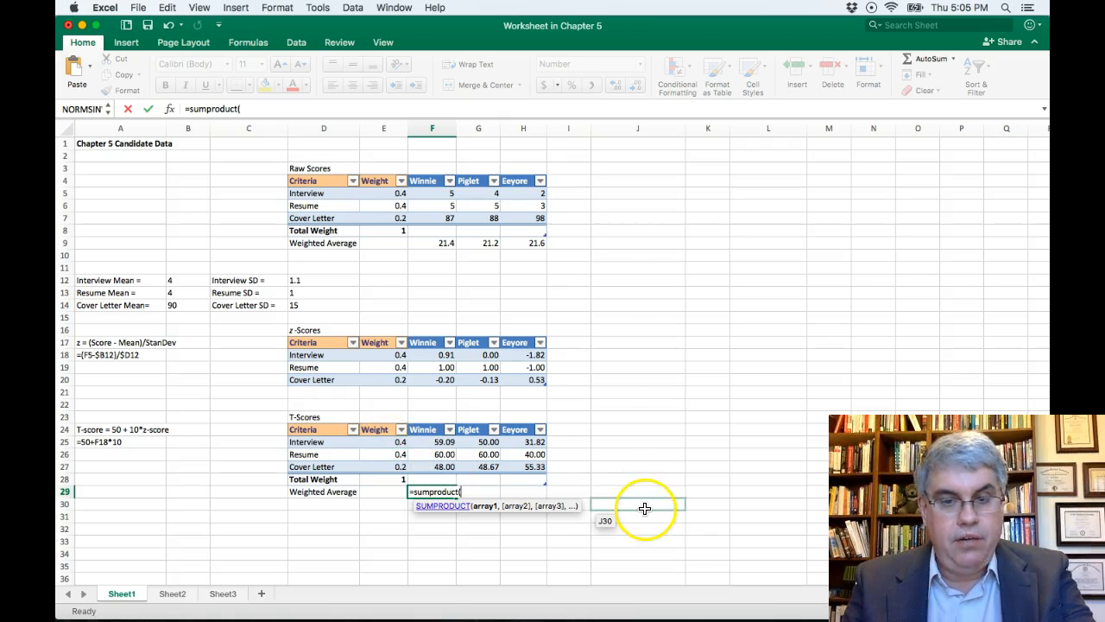
pyautogui.write('32')
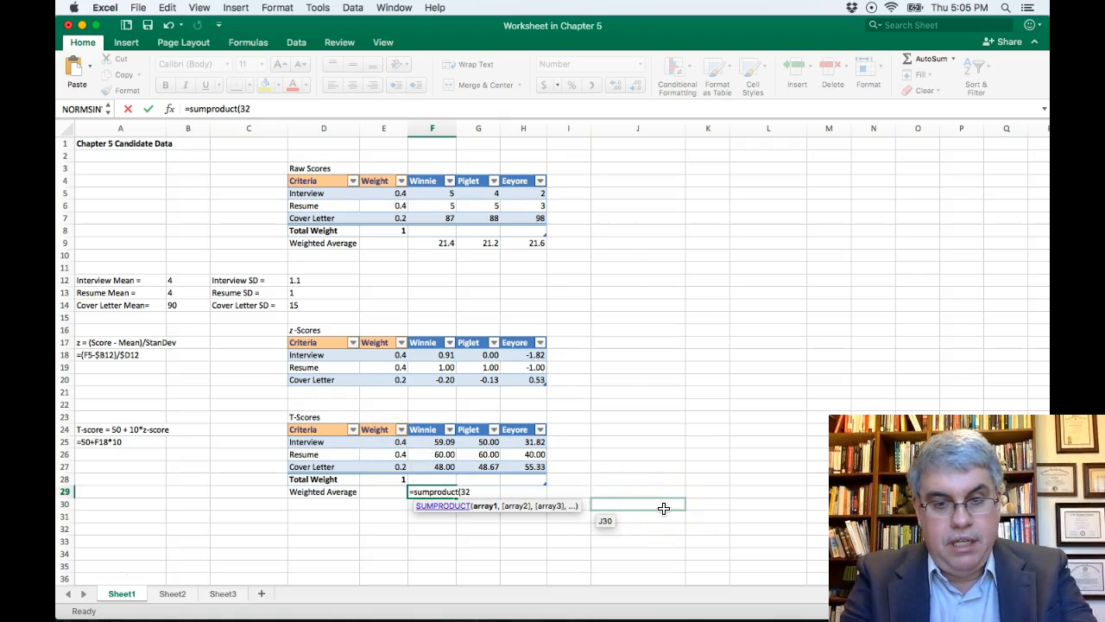
pyautogui.press('backspace')
pyautogui.write('e25')
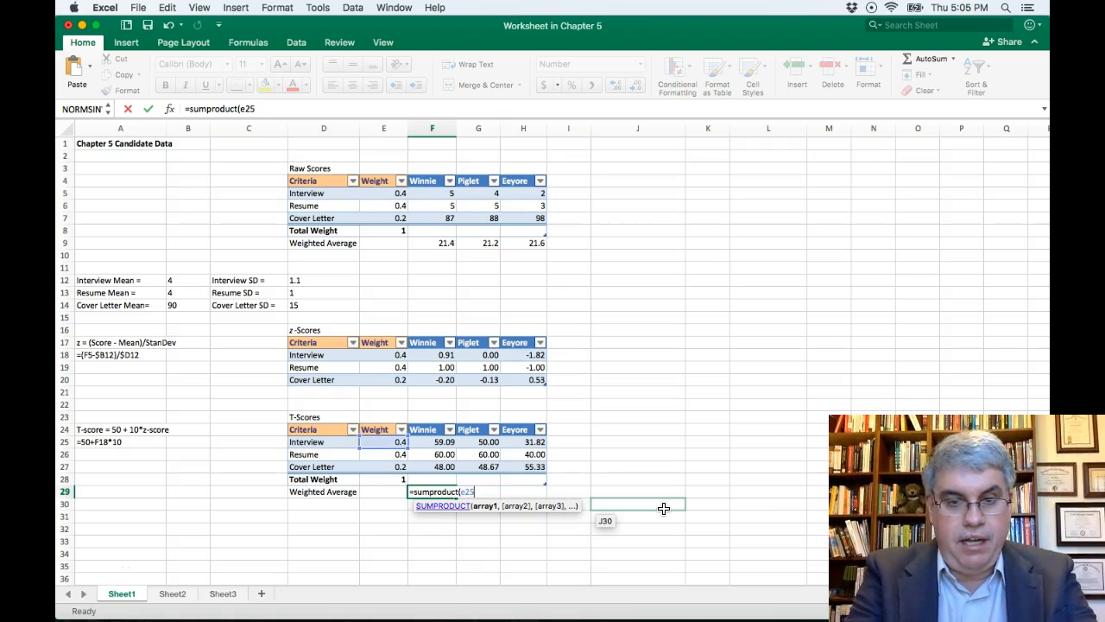
pyautogui.write(',')
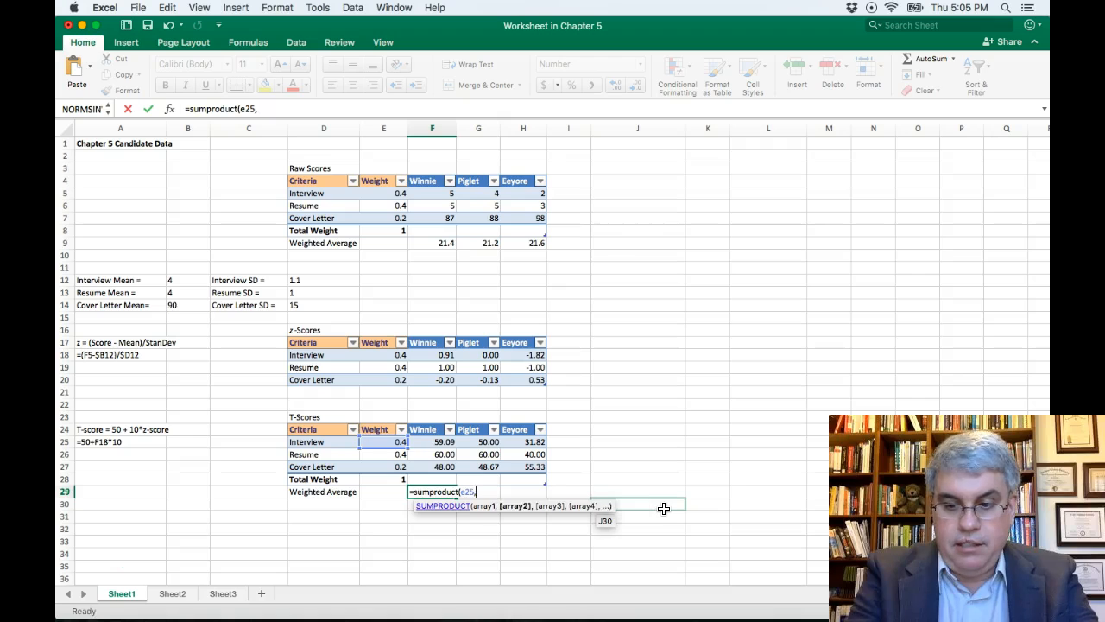
pyautogui.write('..3')
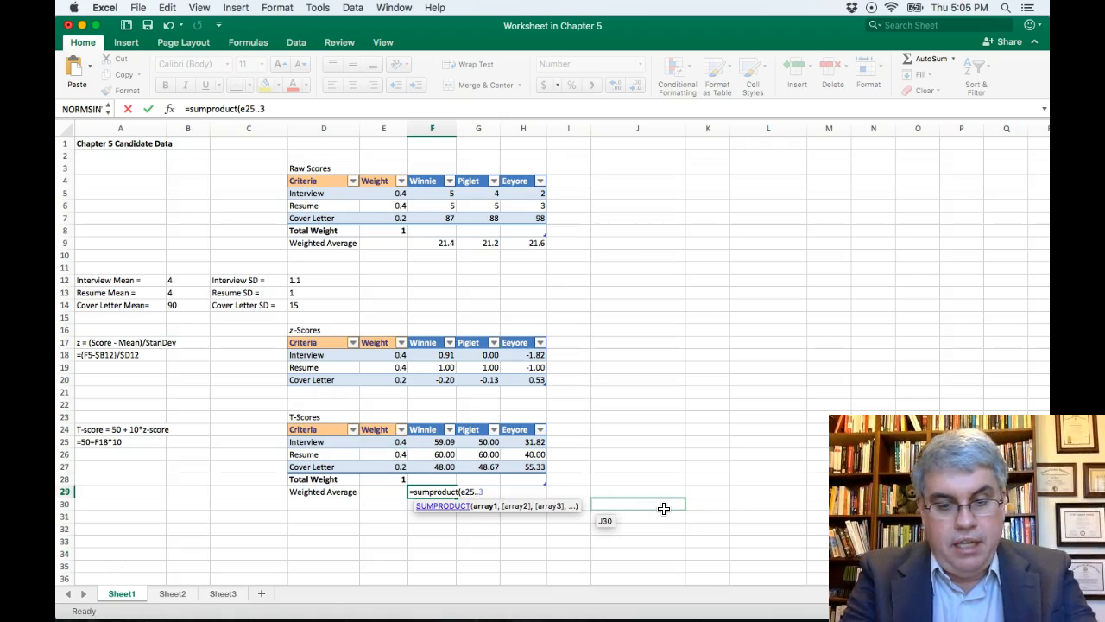
pyautogui.write('27')
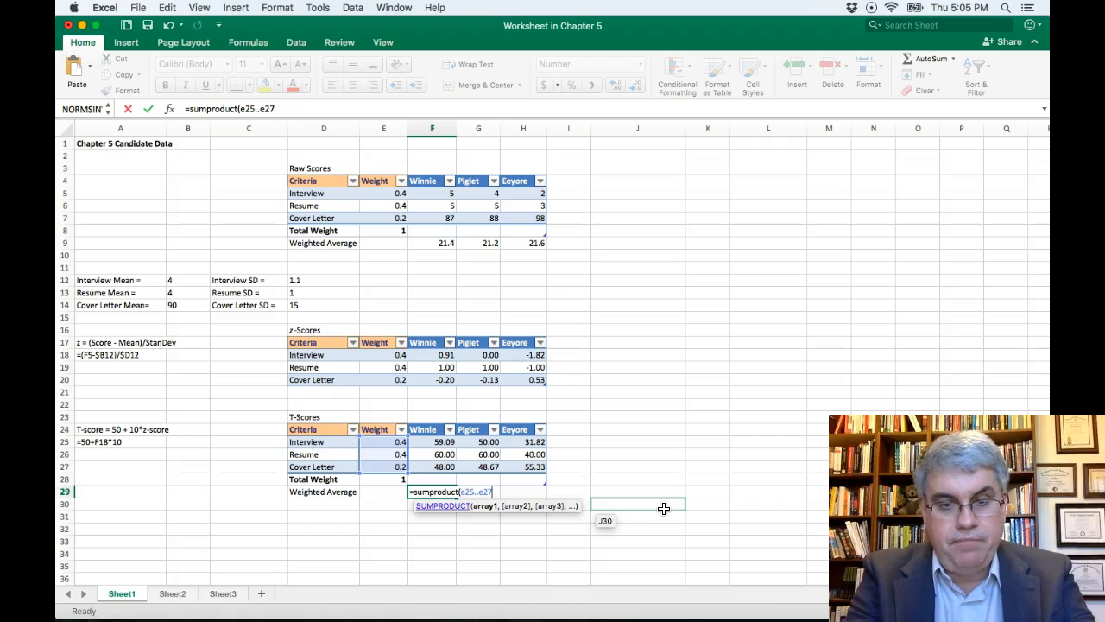
pyautogui.write(',')
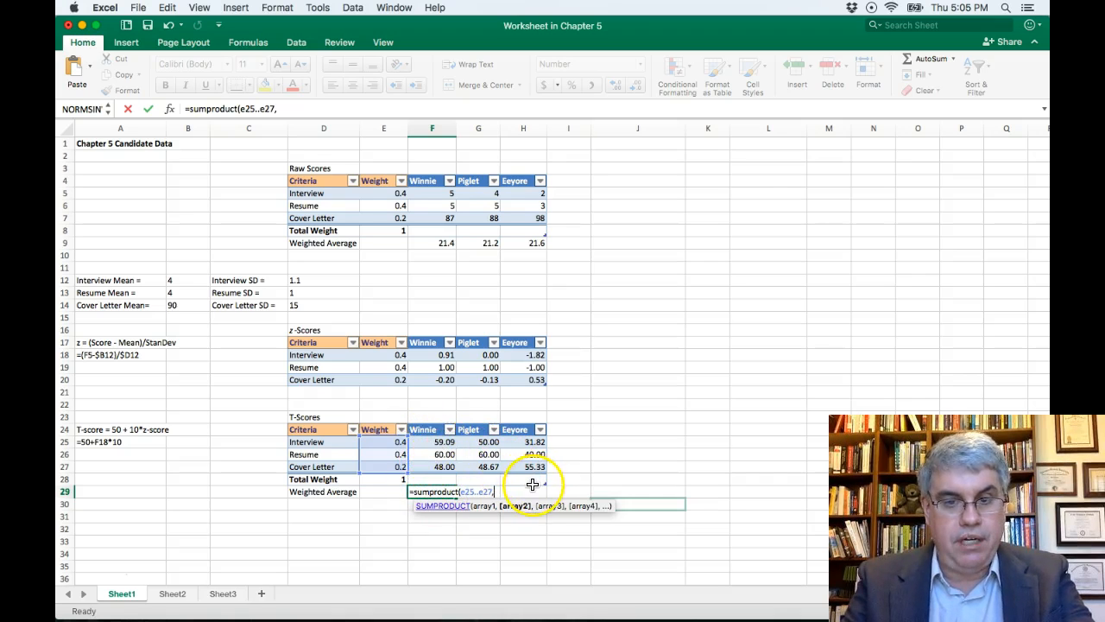
pyautogui.write('f25..f27')
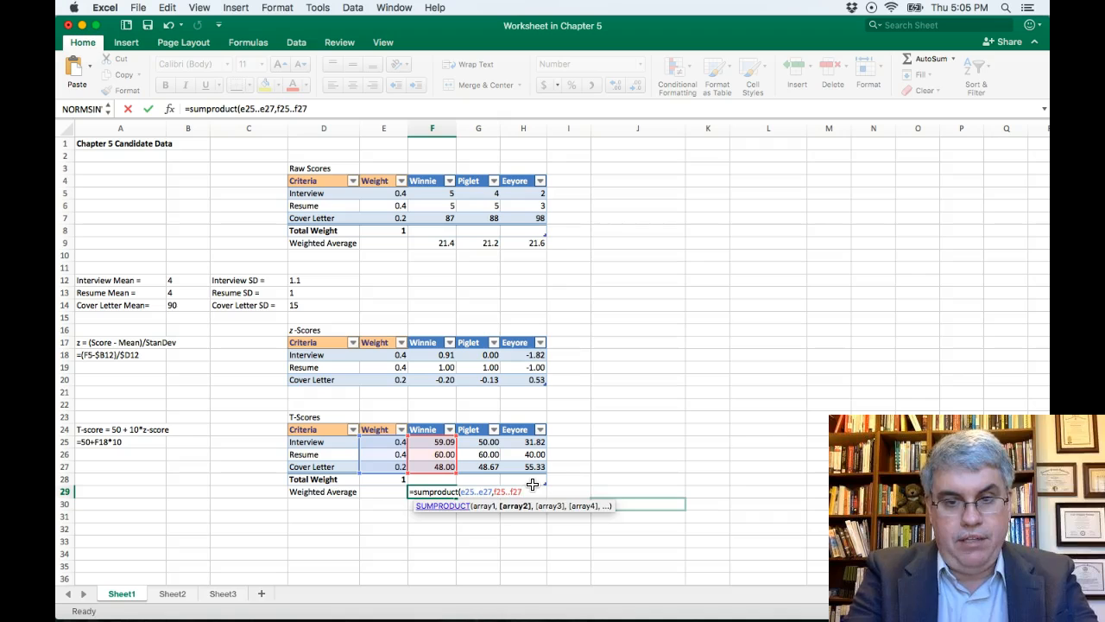
pyautogui.write(')/')
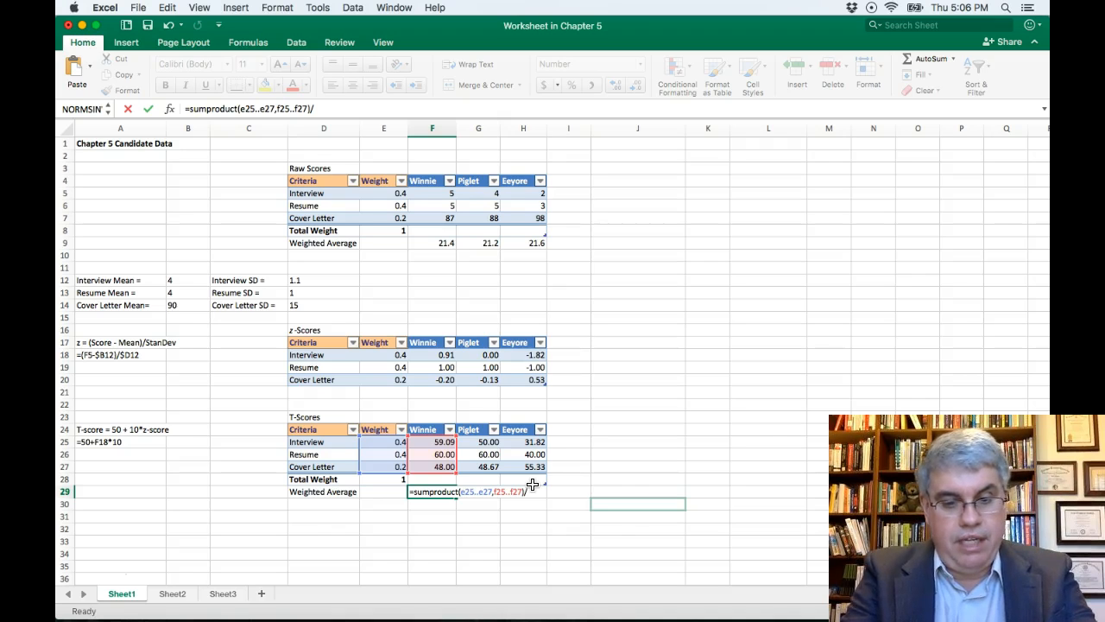
pyautogui.write('1')
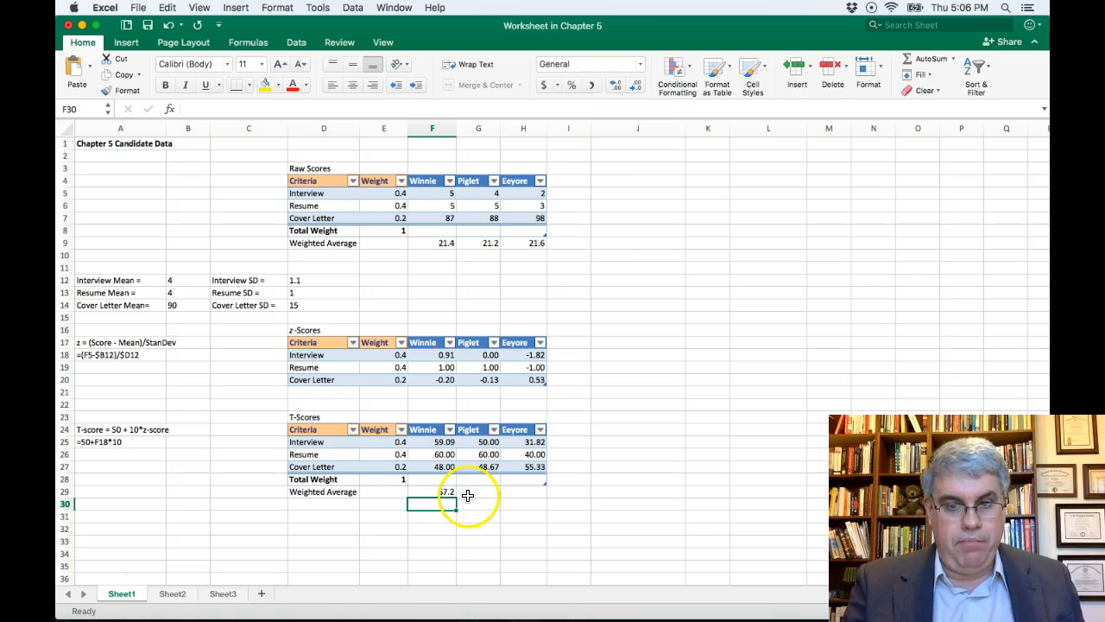
# Step: Enter =sumproduct(e25..e27,g25..g27)/1 in G29, giving Piglet 53.7
pyautogui.click(478, 491)
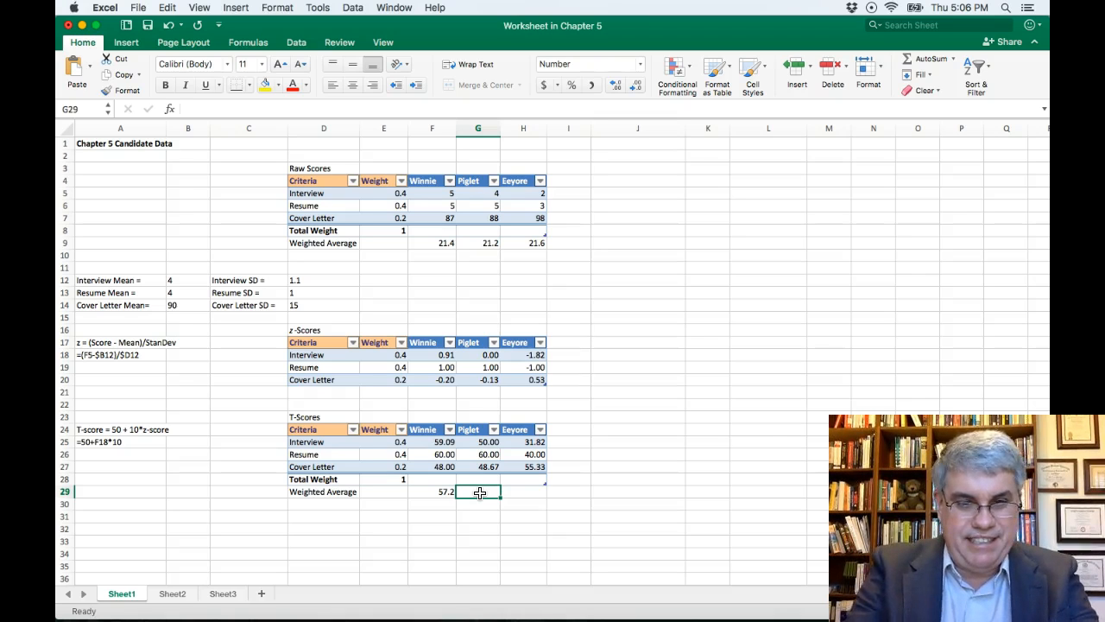
pyautogui.click(431, 491)
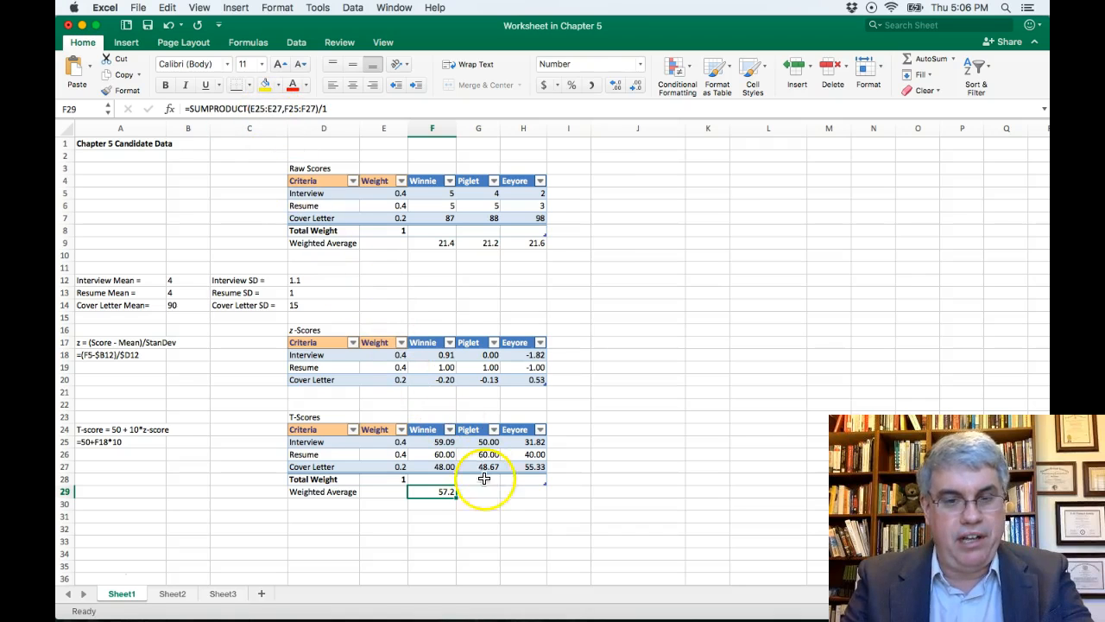
pyautogui.click(478, 491)
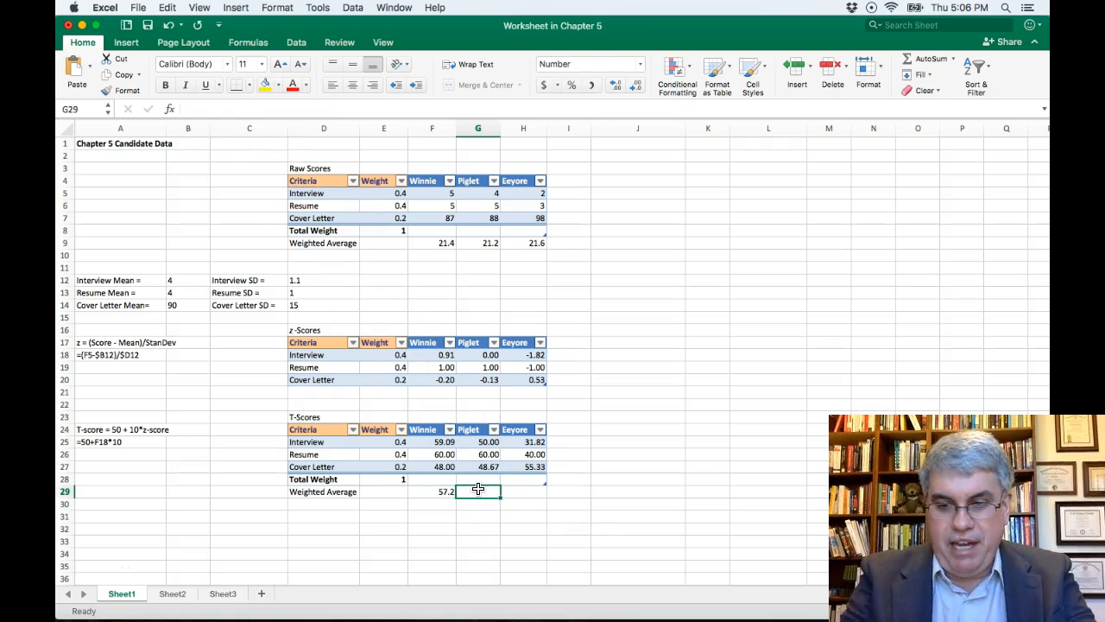
pyautogui.write('=su')
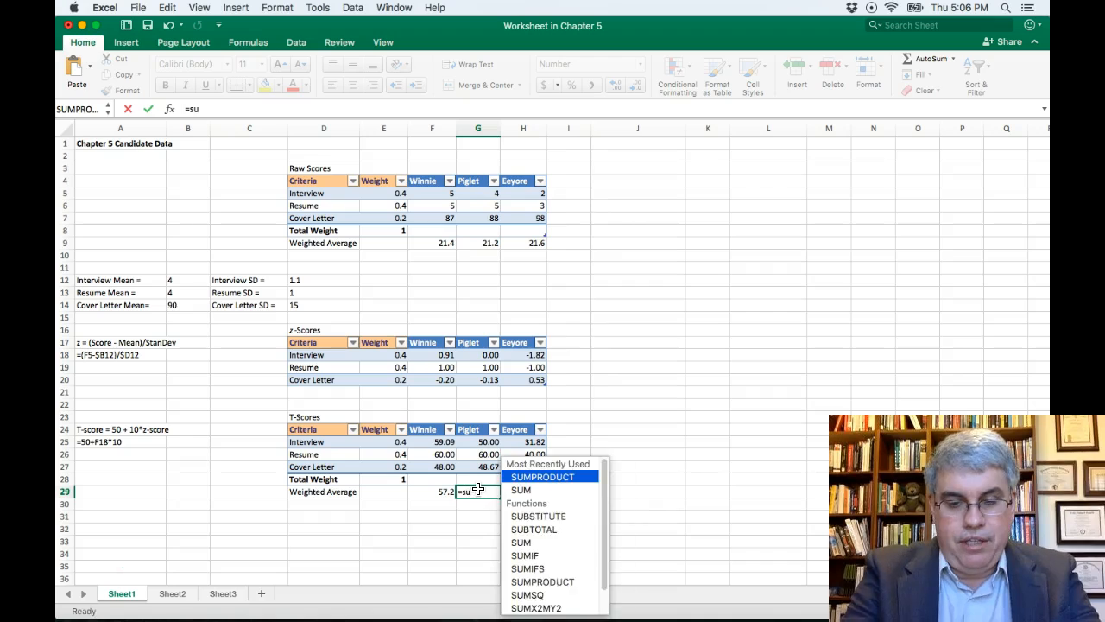
pyautogui.write('mproduct')
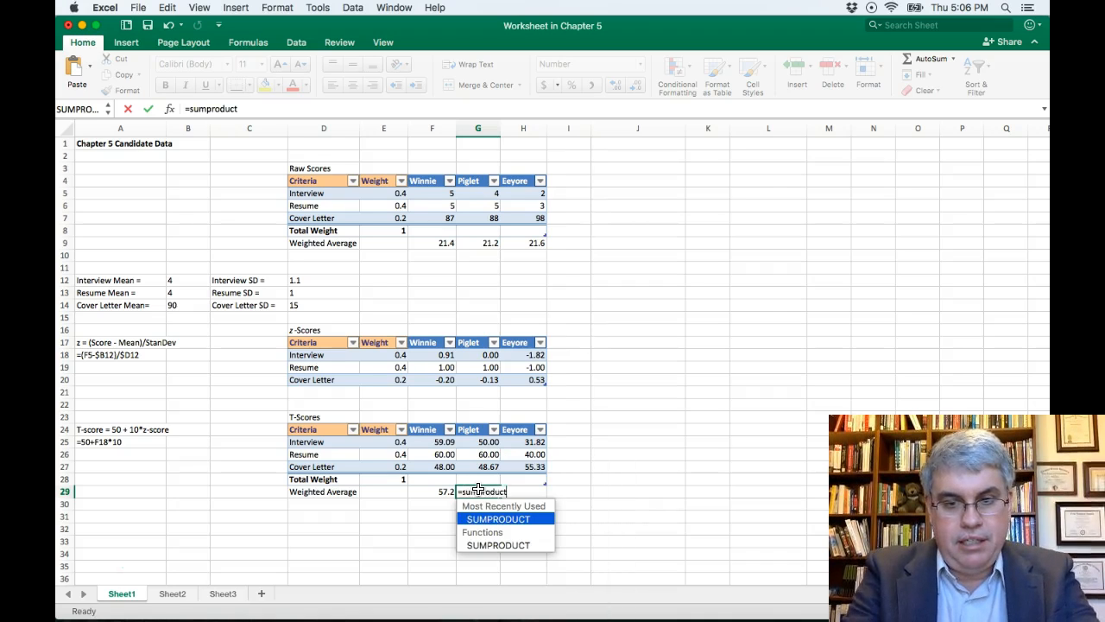
pyautogui.write('(')
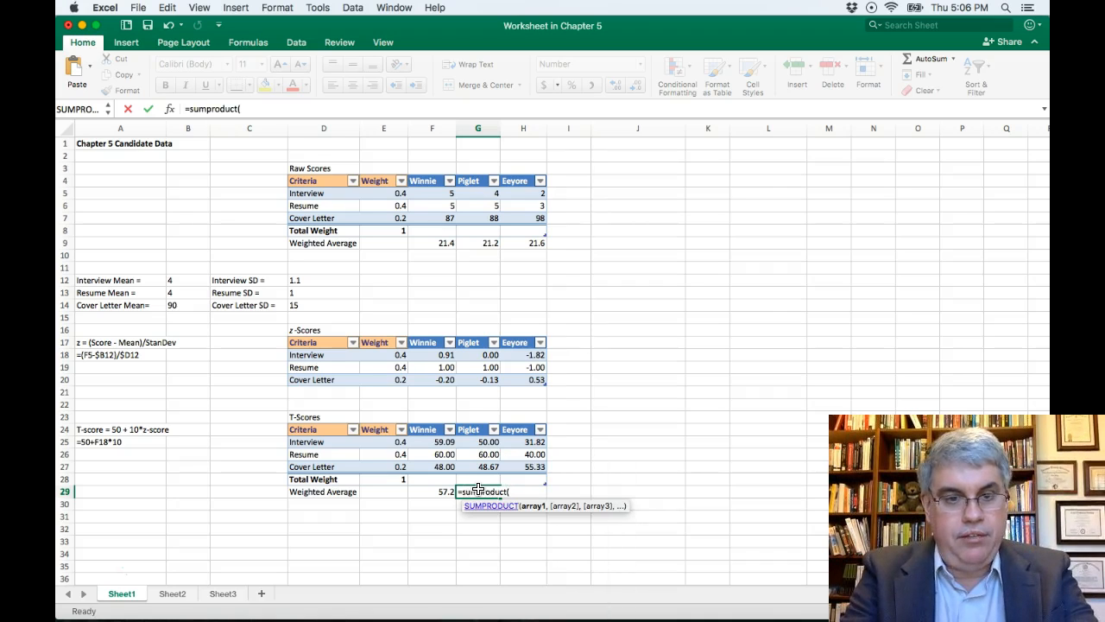
pyautogui.write('e25..e27')
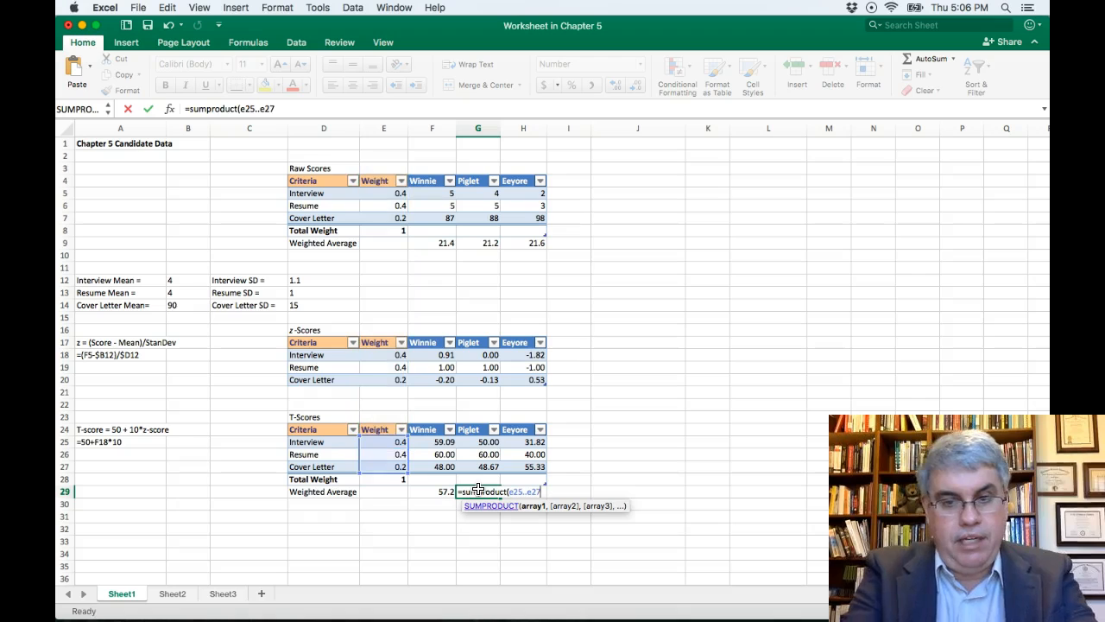
pyautogui.write(',')
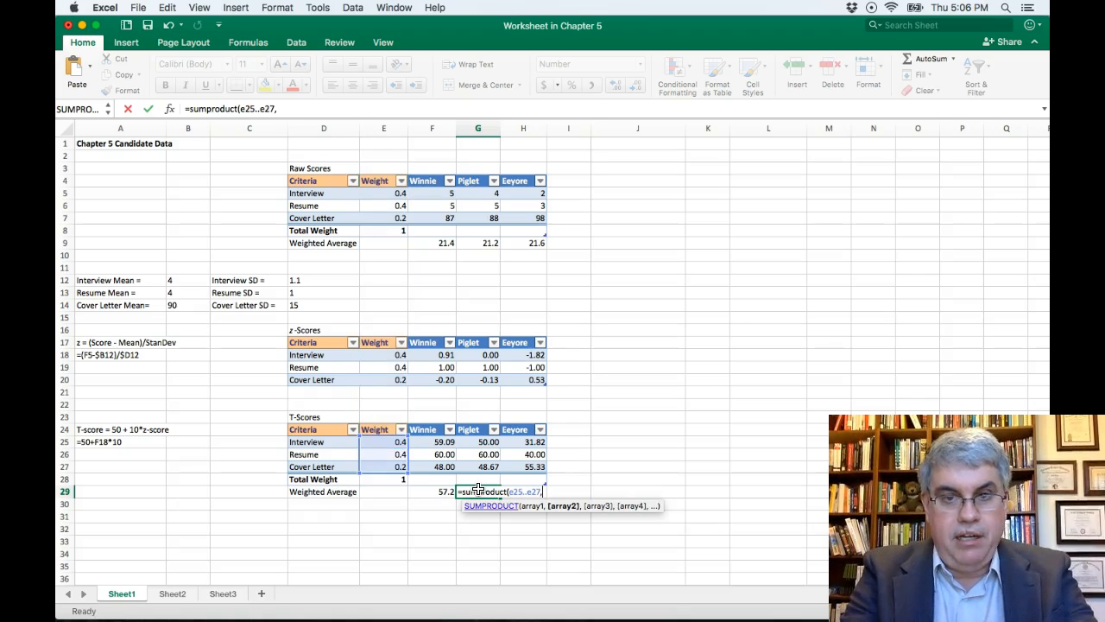
pyautogui.click(478, 441)
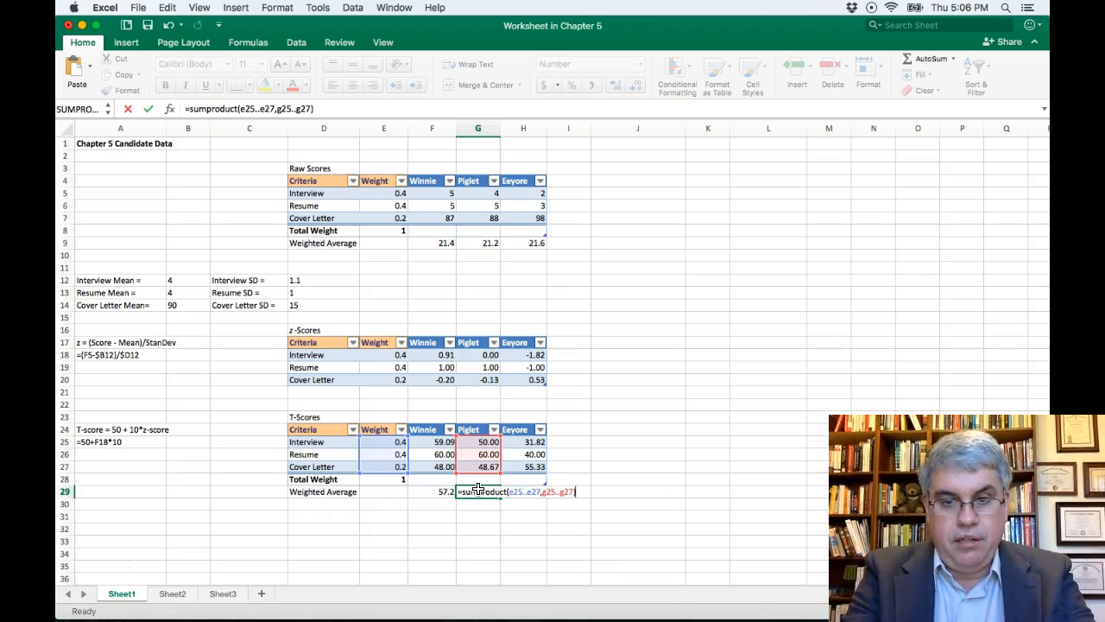
pyautogui.write('/1')
pyautogui.click(523, 491)
pyautogui.write('=')
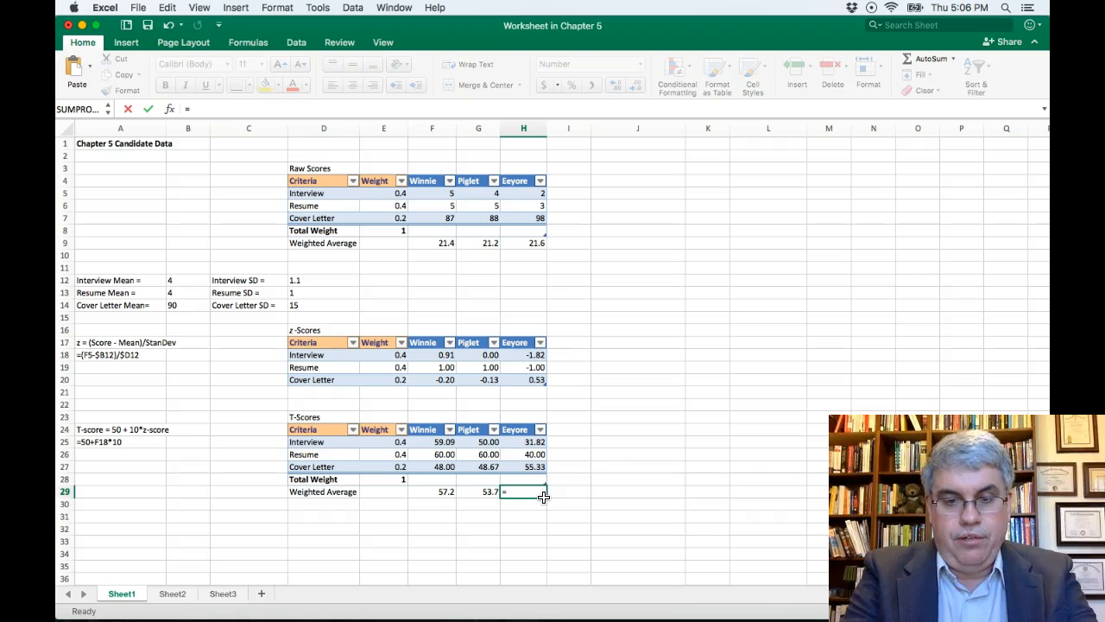
# Step: Enter =sumproduct(e25..e27,h25..h27)/1 in H29, giving Eeyore 39.8
pyautogui.write('sumproduct(')
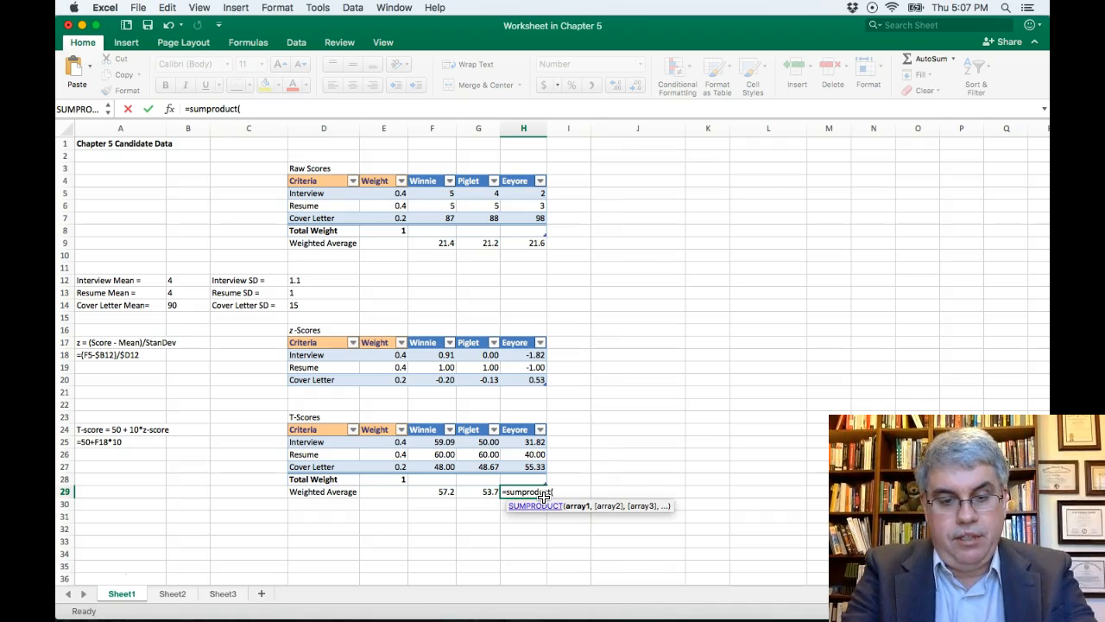
pyautogui.write('e25..e27')
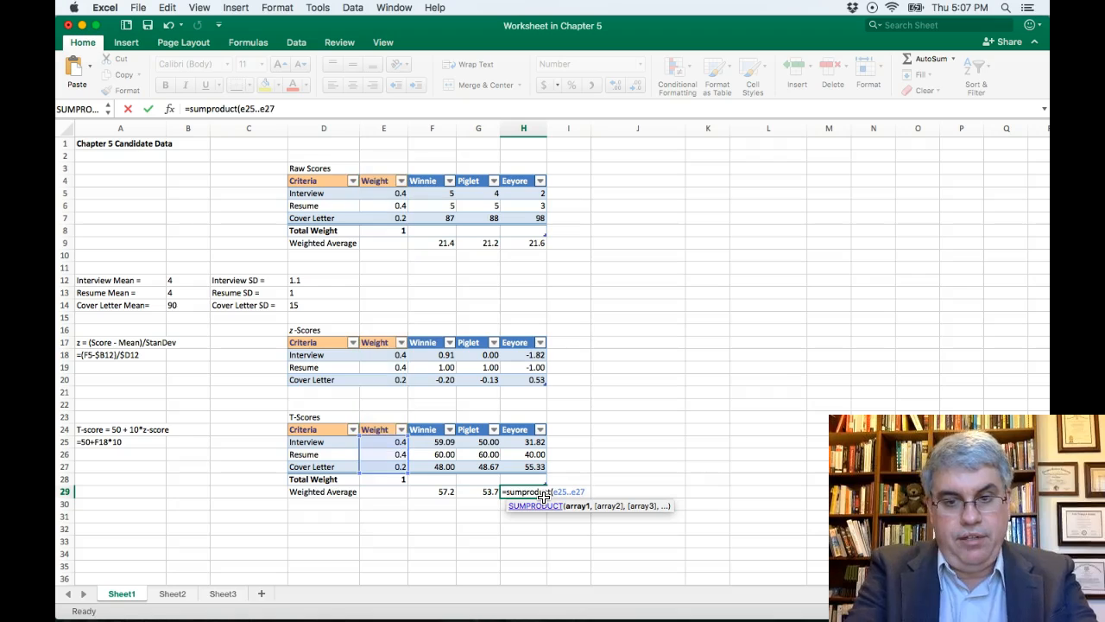
pyautogui.write(',')
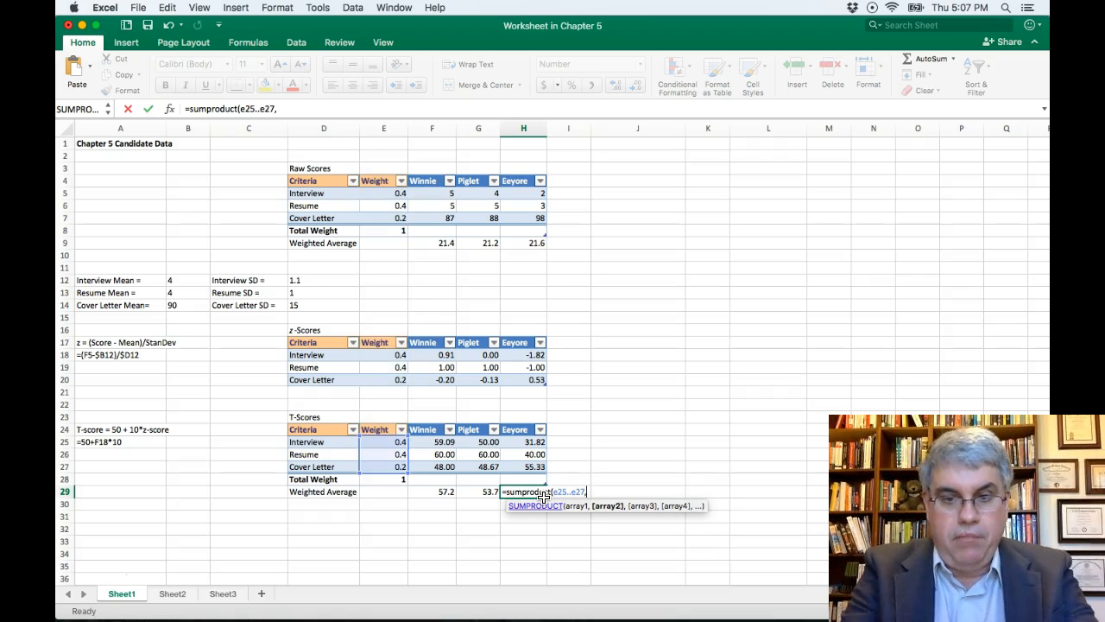
pyautogui.write('h25..h27)')
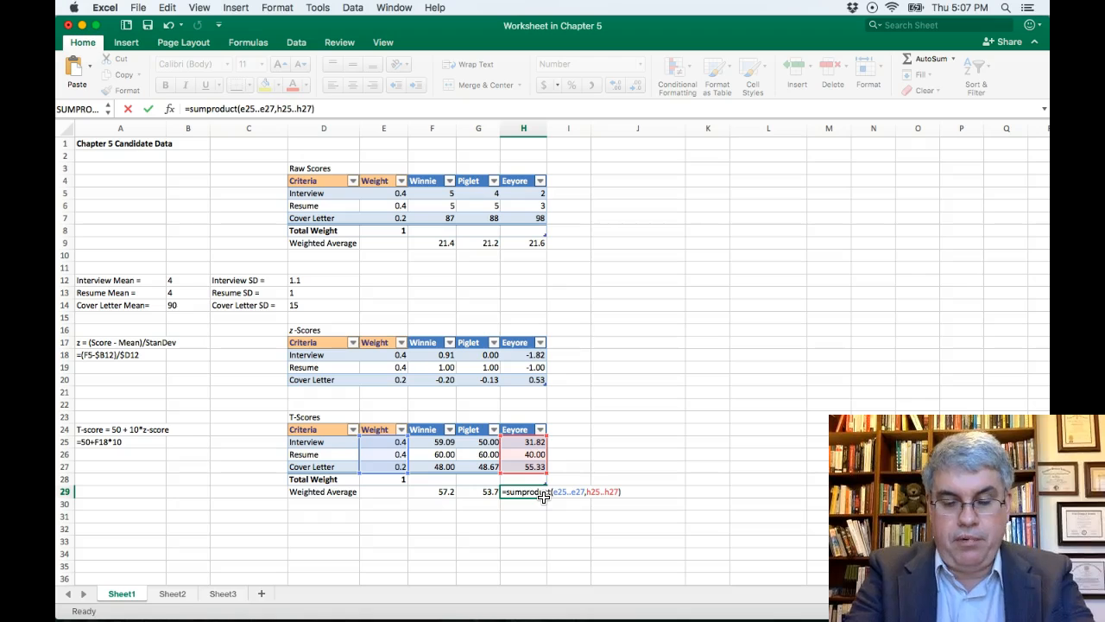
pyautogui.write('/')
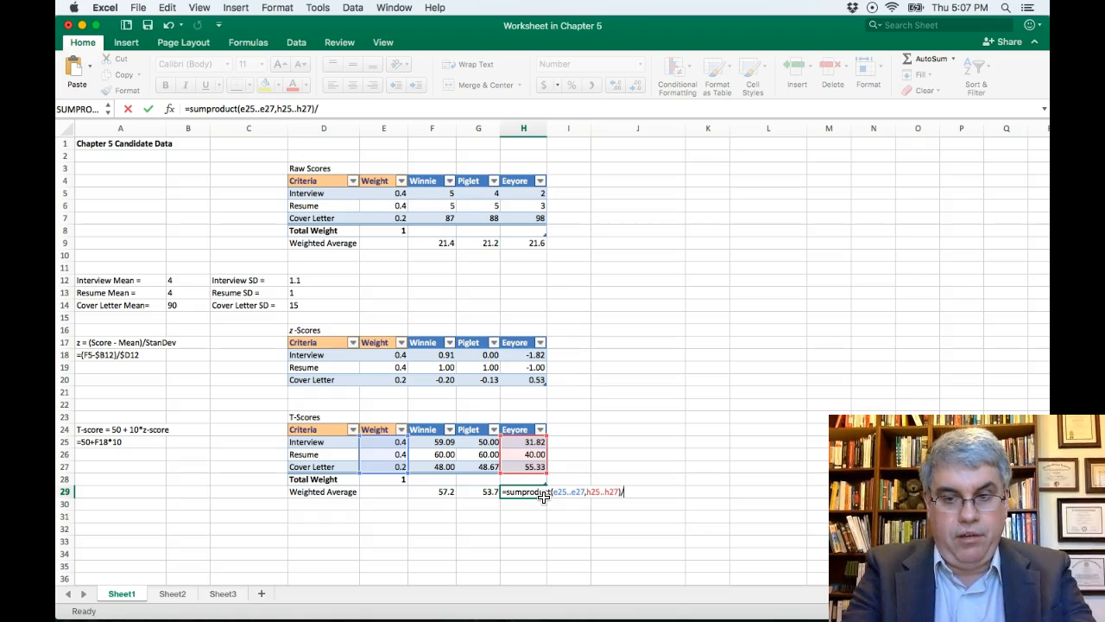
pyautogui.press('Return')
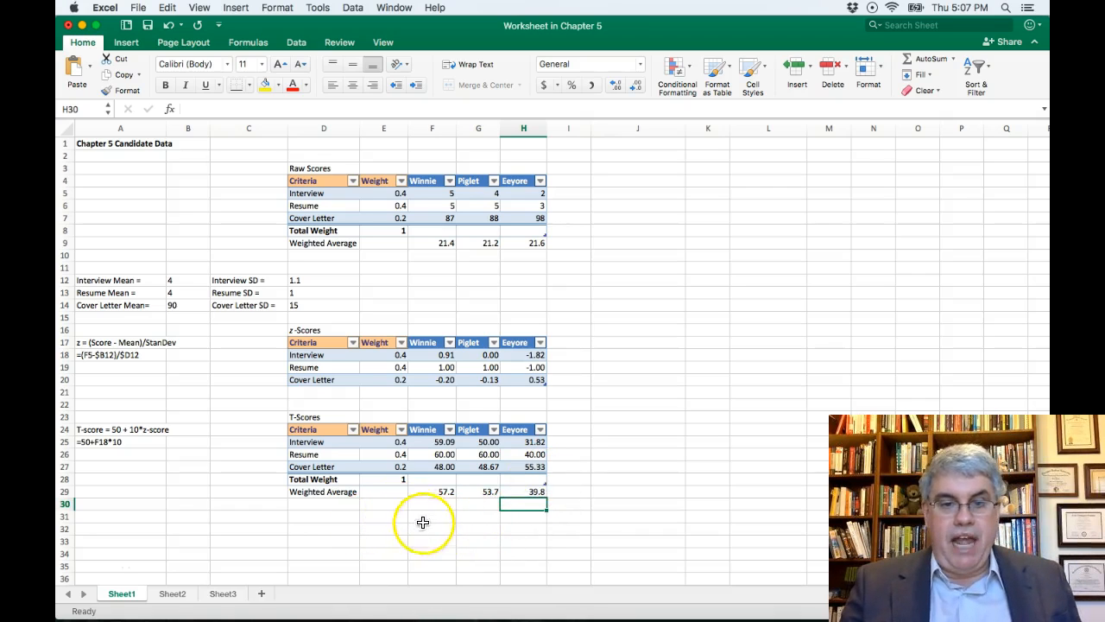
pyautogui.moveTo(425, 493)
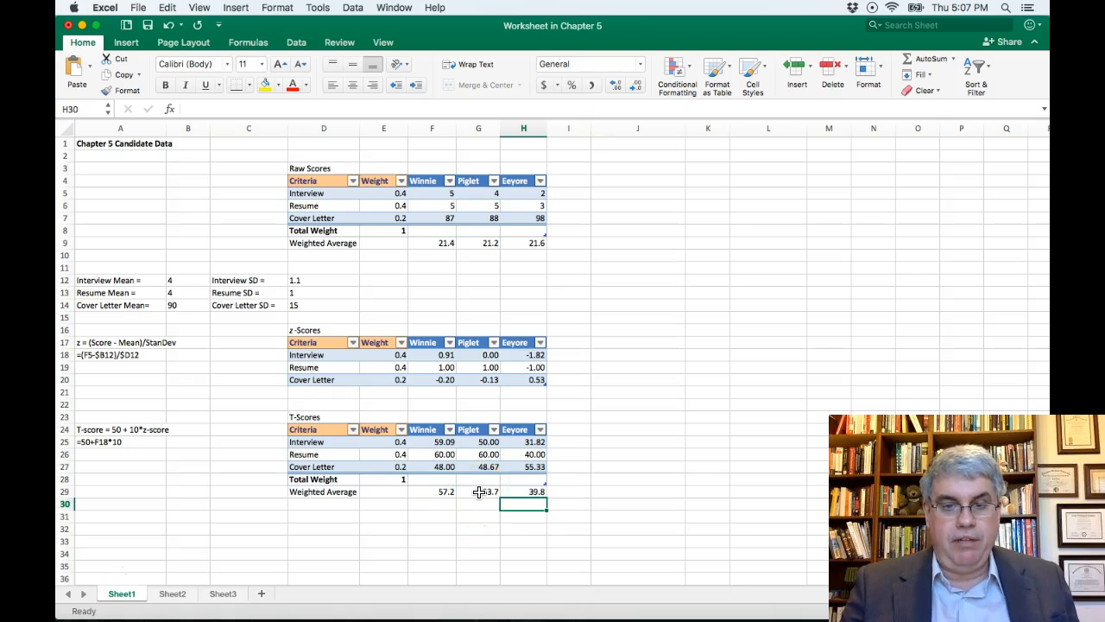
pyautogui.moveTo(432, 514)
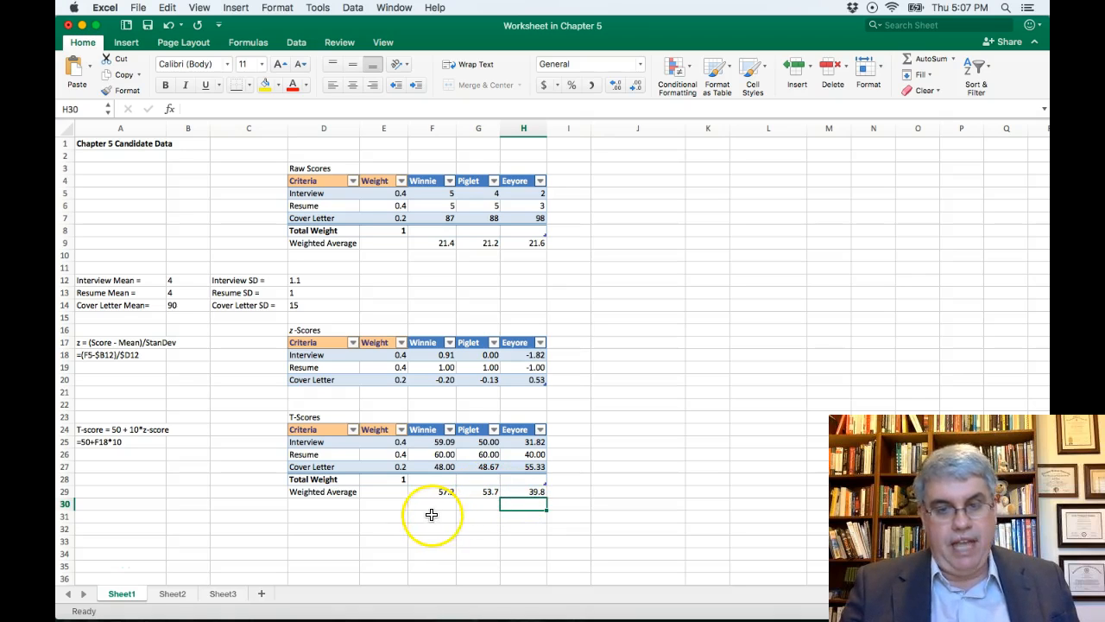
pyautogui.click(432, 515)
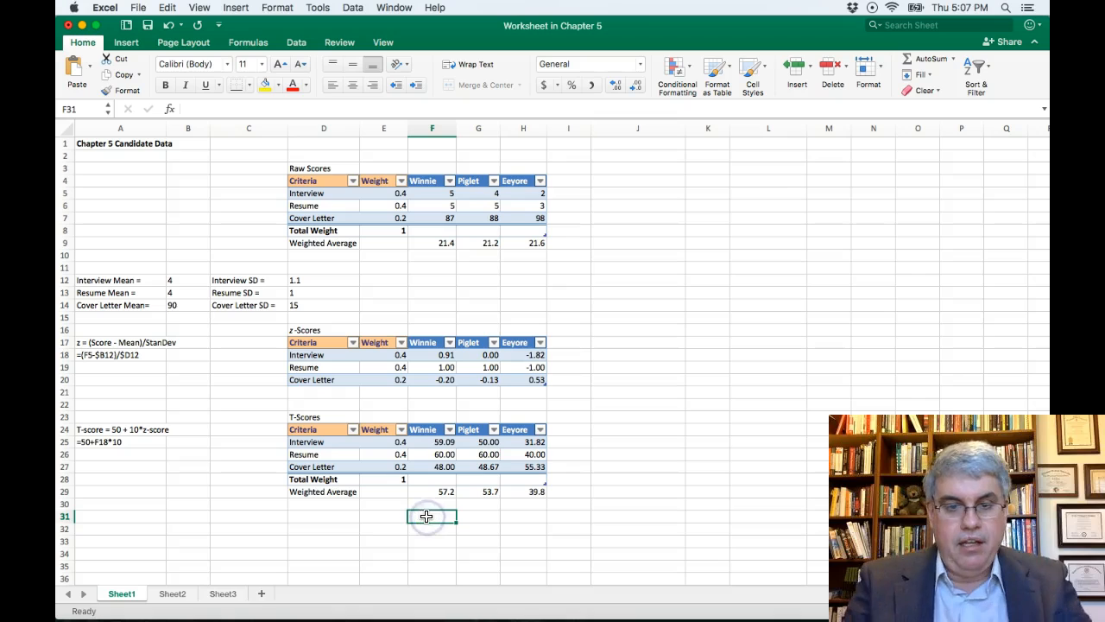
# Step: Type "Winnie is the best candidate." into F31
pyautogui.write('Winnie is the best candidate.')
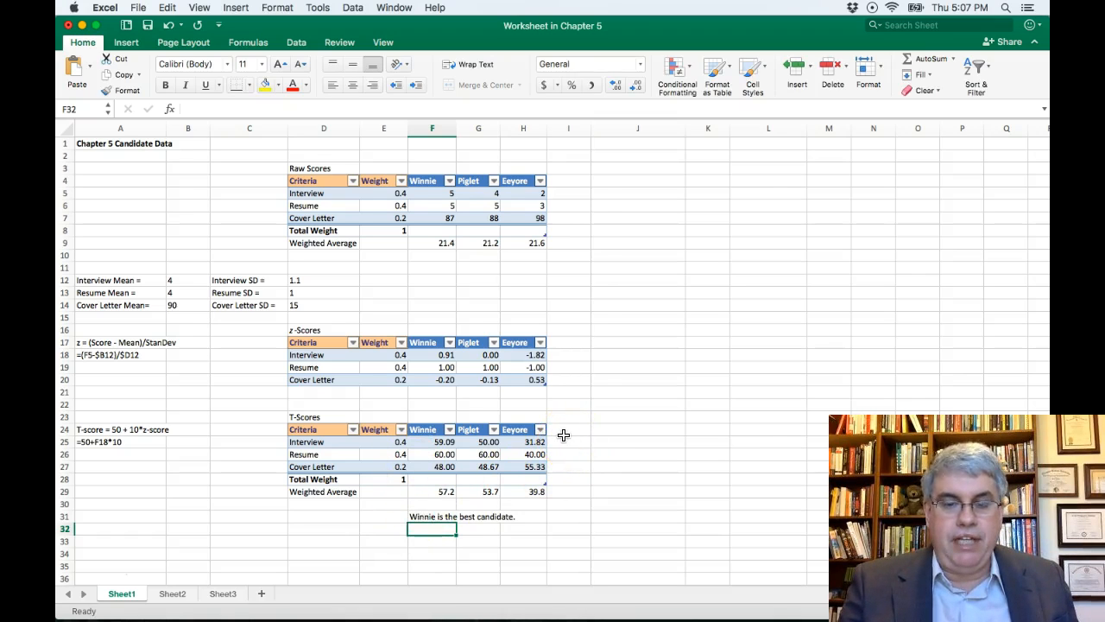
pyautogui.moveTo(561, 438)
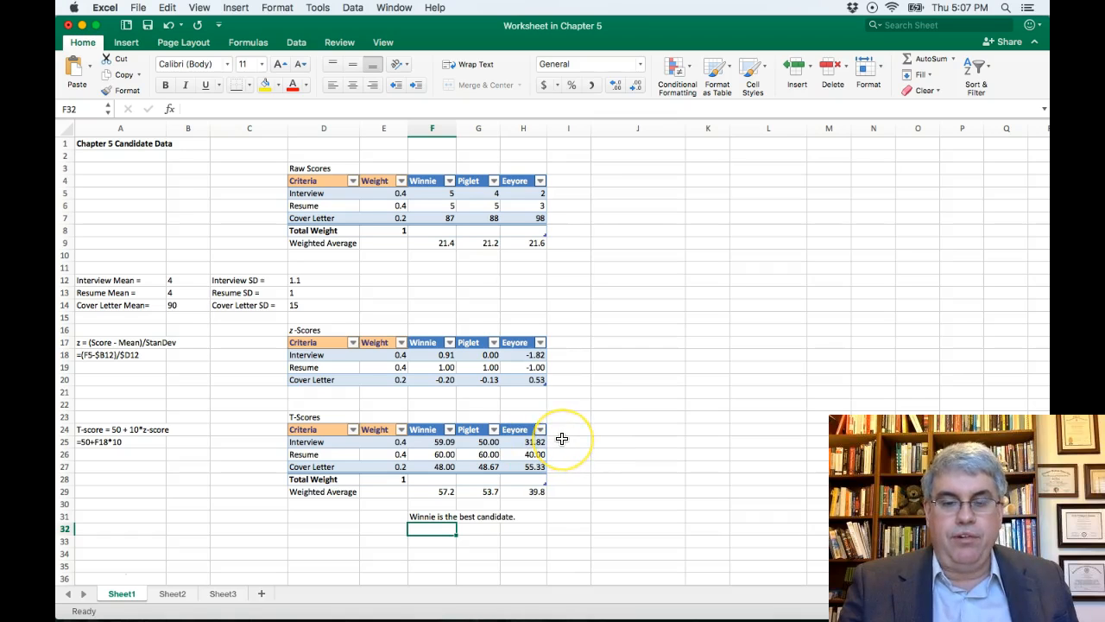